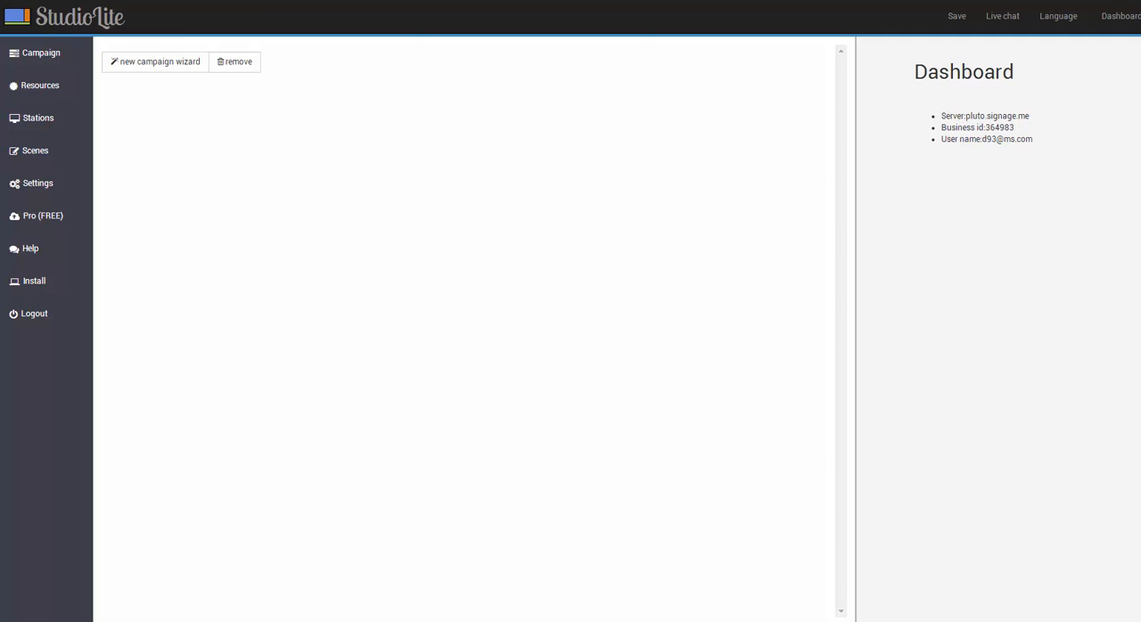
mouse_move(451, 172)
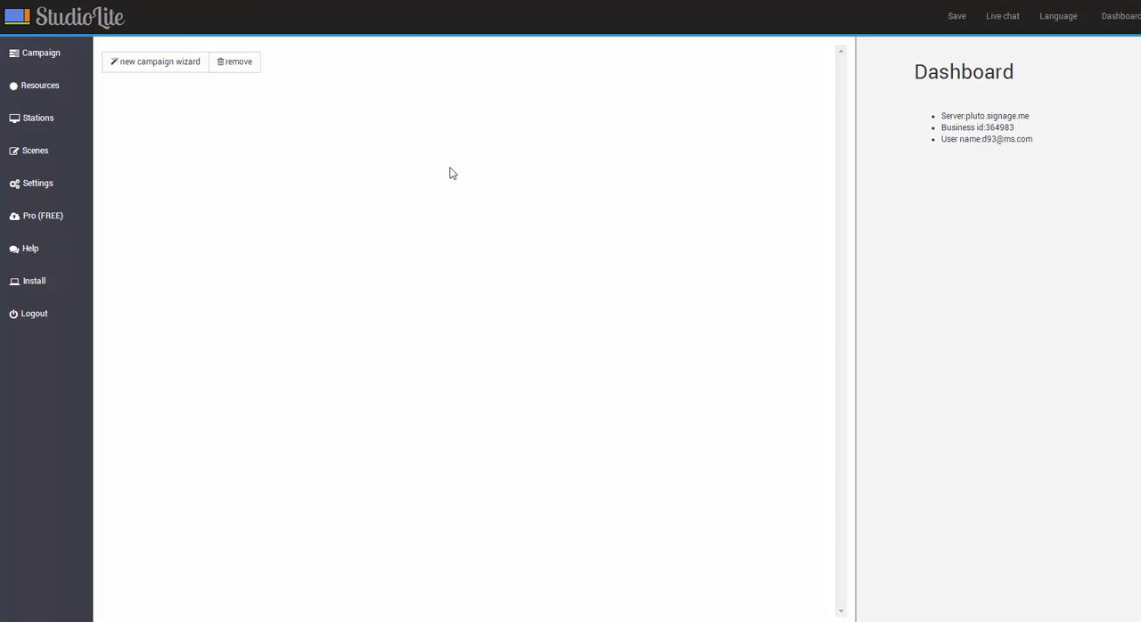
mouse_move(388, 153)
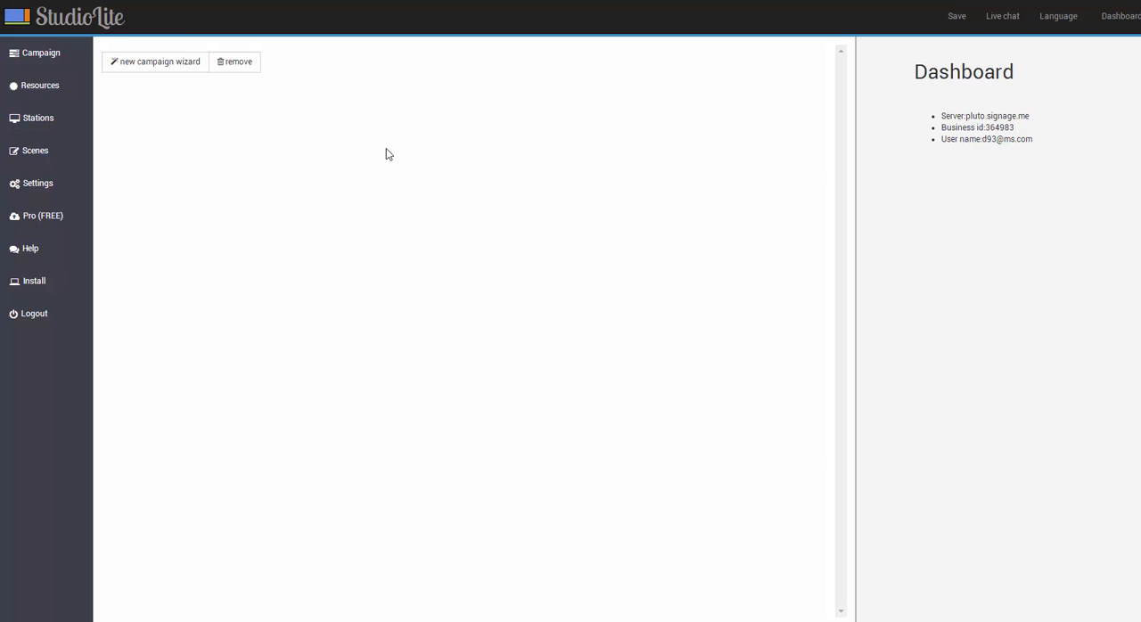
mouse_move(288, 120)
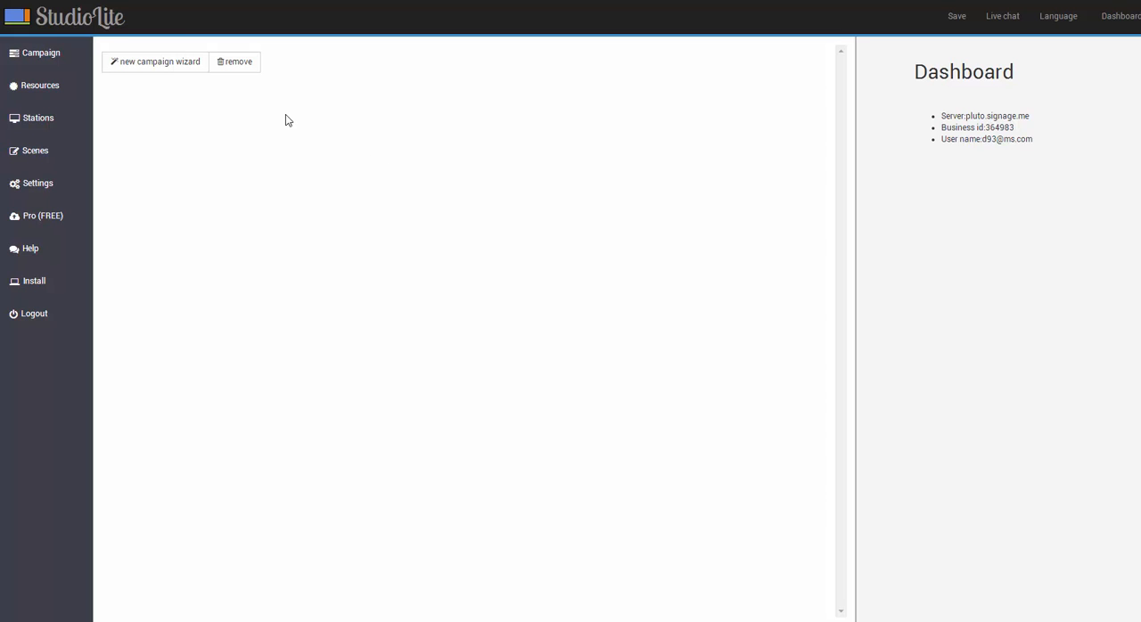
mouse_move(155, 62)
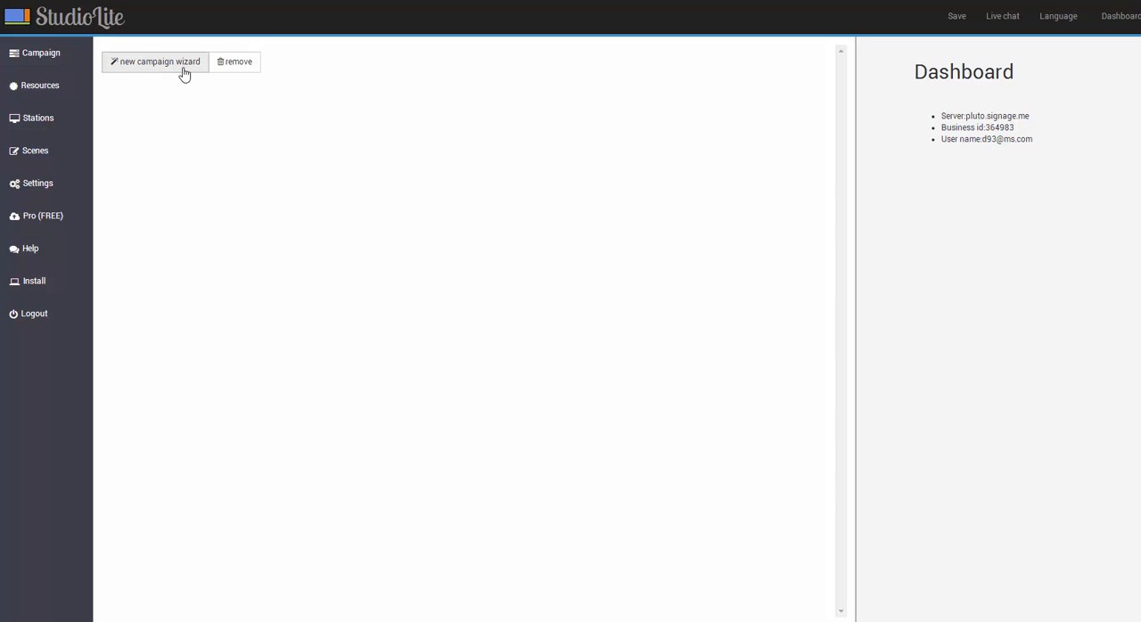
- Start a new campaign with the default name, landscape orientation and 1920x1080 resolution
left_click(154, 62)
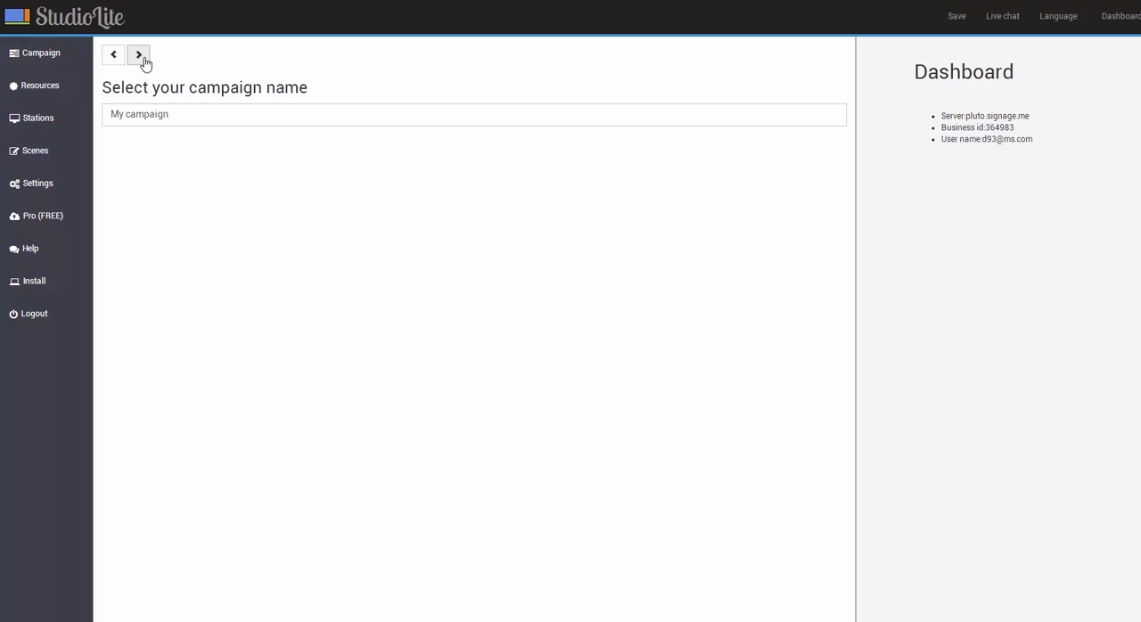
left_click(137, 54)
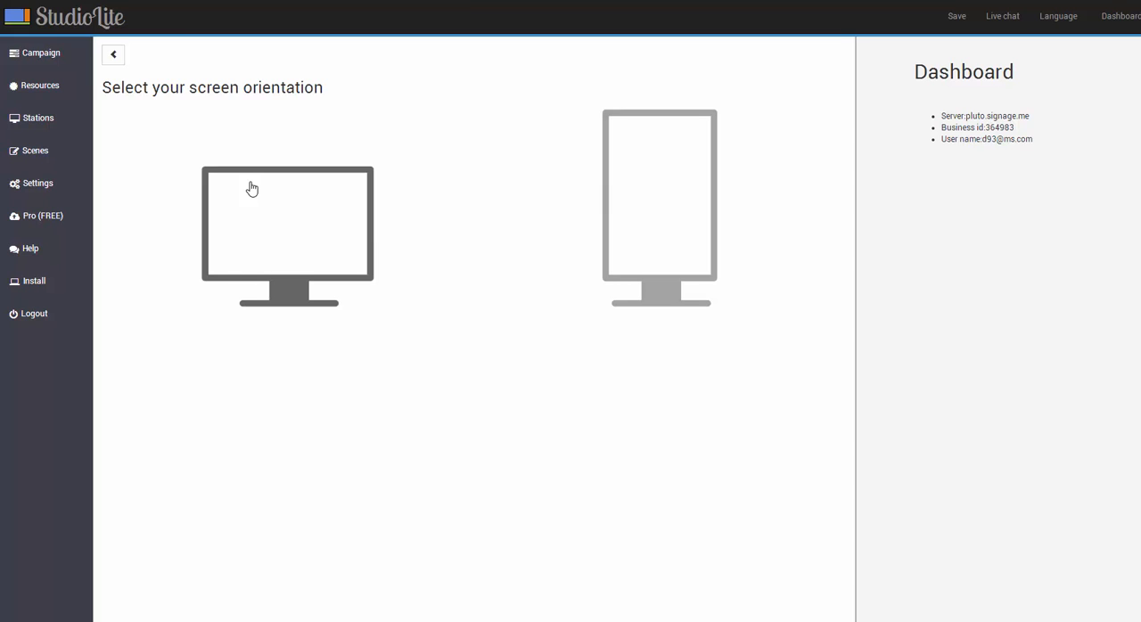
left_click(287, 236)
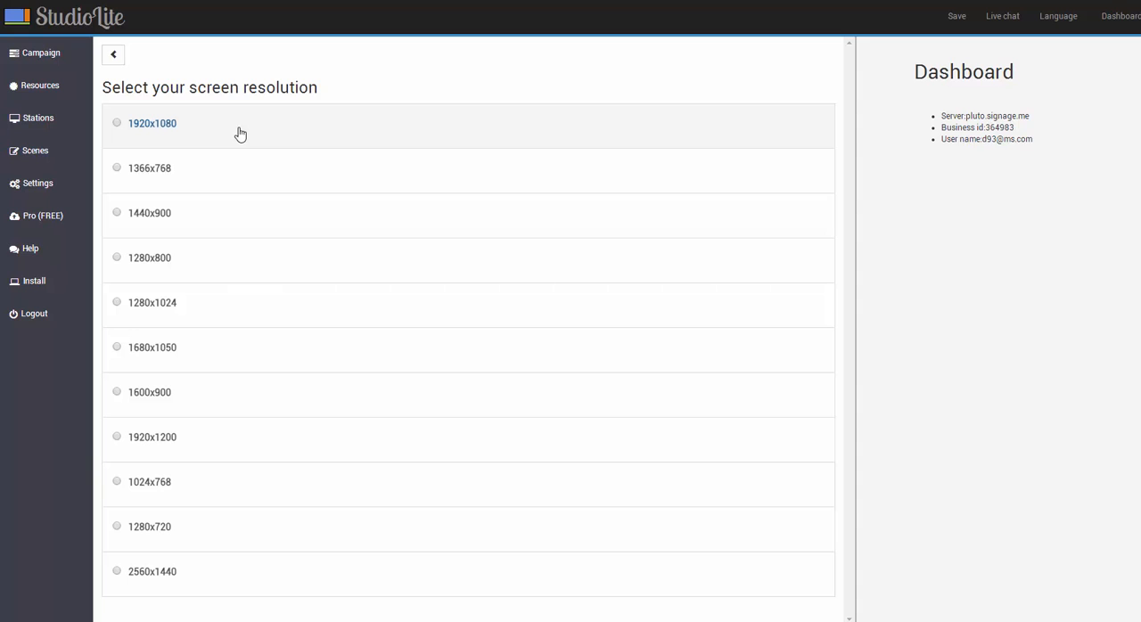
left_click(152, 123)
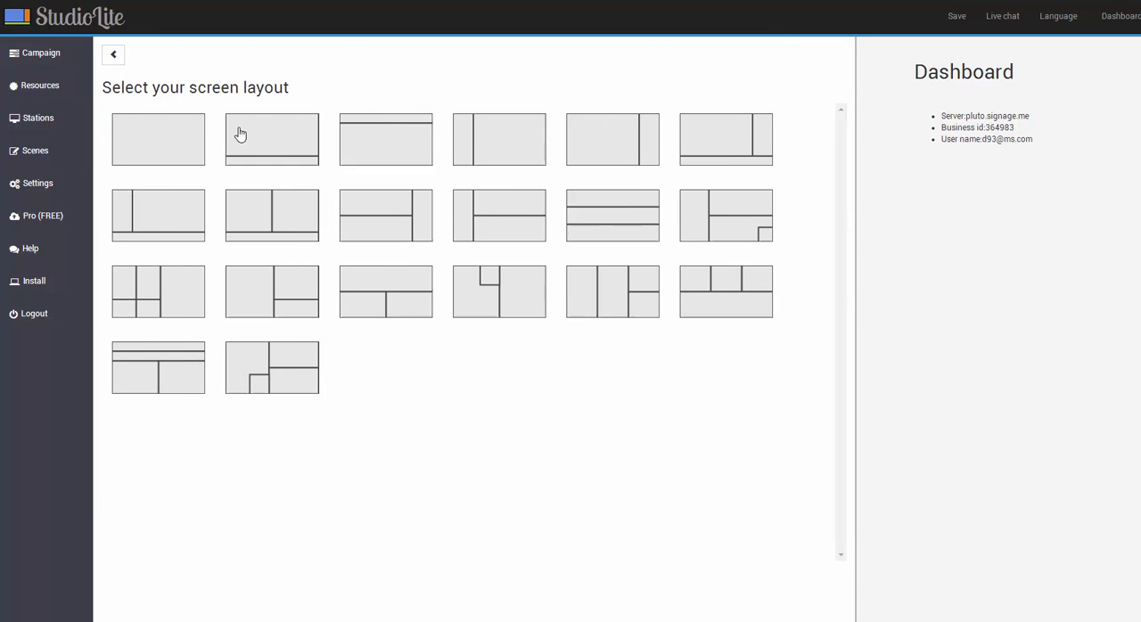
mouse_move(557, 198)
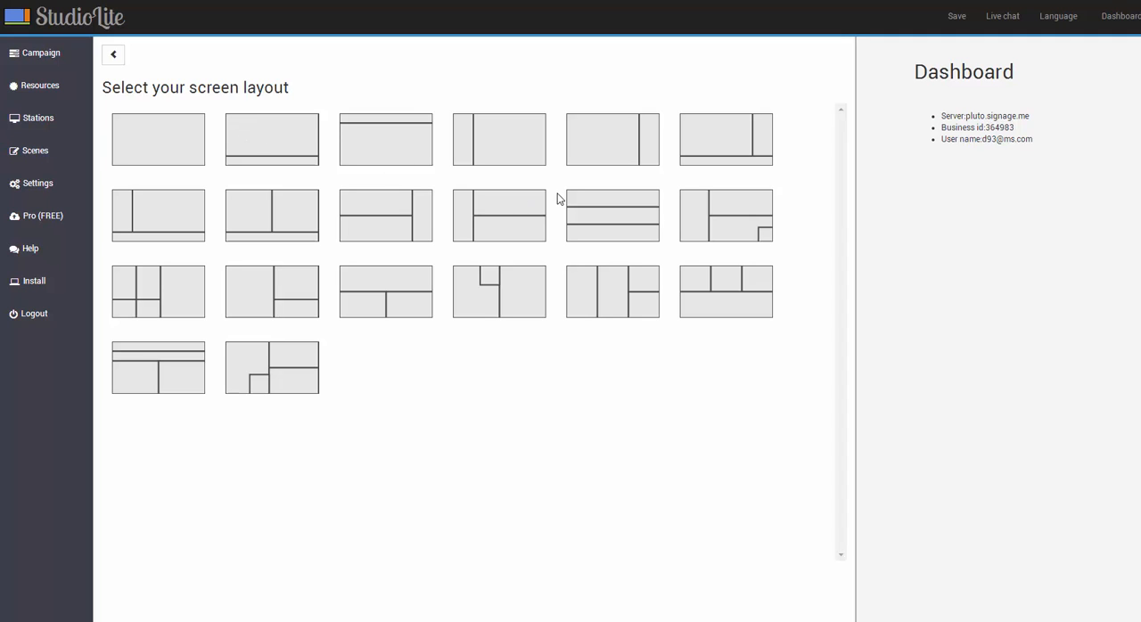
mouse_move(727, 143)
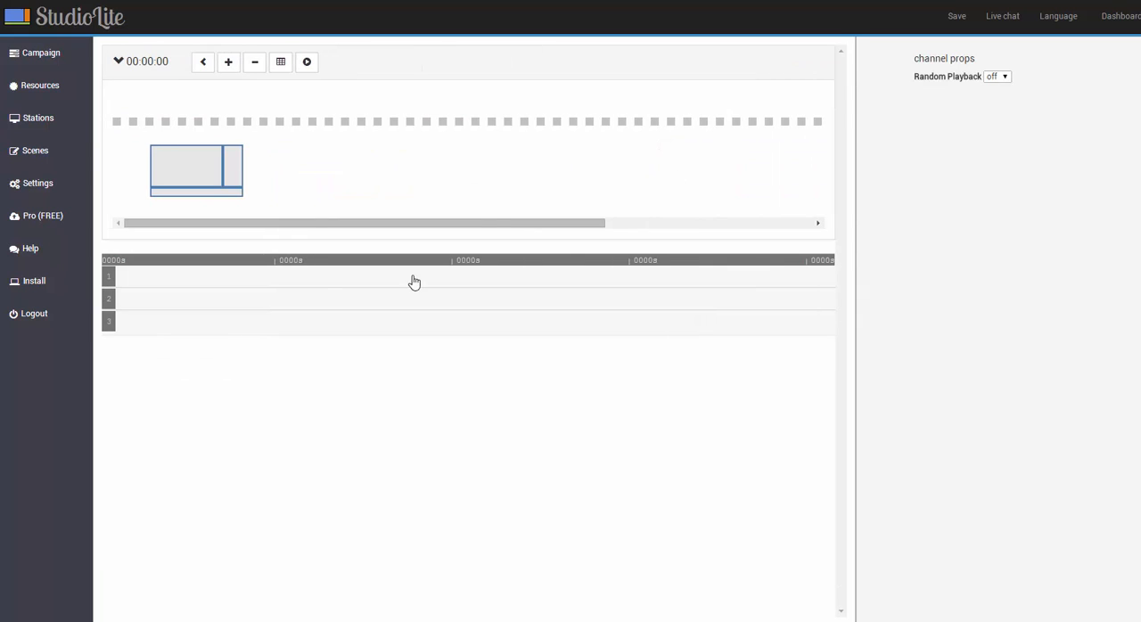
mouse_move(197, 331)
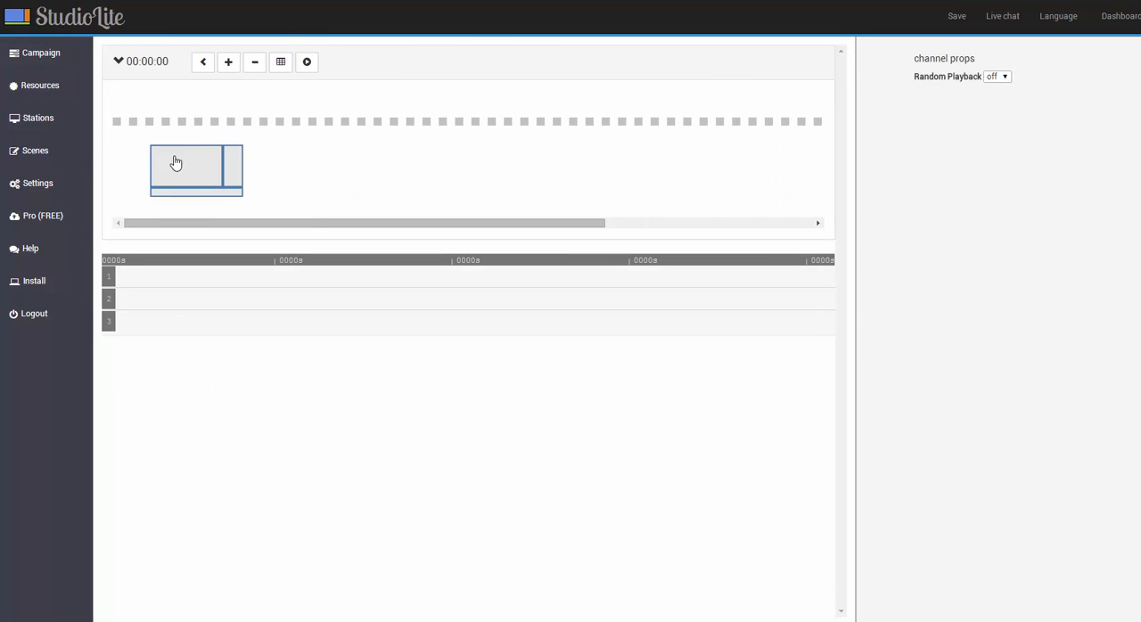
- View the timeline properties, inspect channels 1 and 2, and return to channel 1
left_click(41, 53)
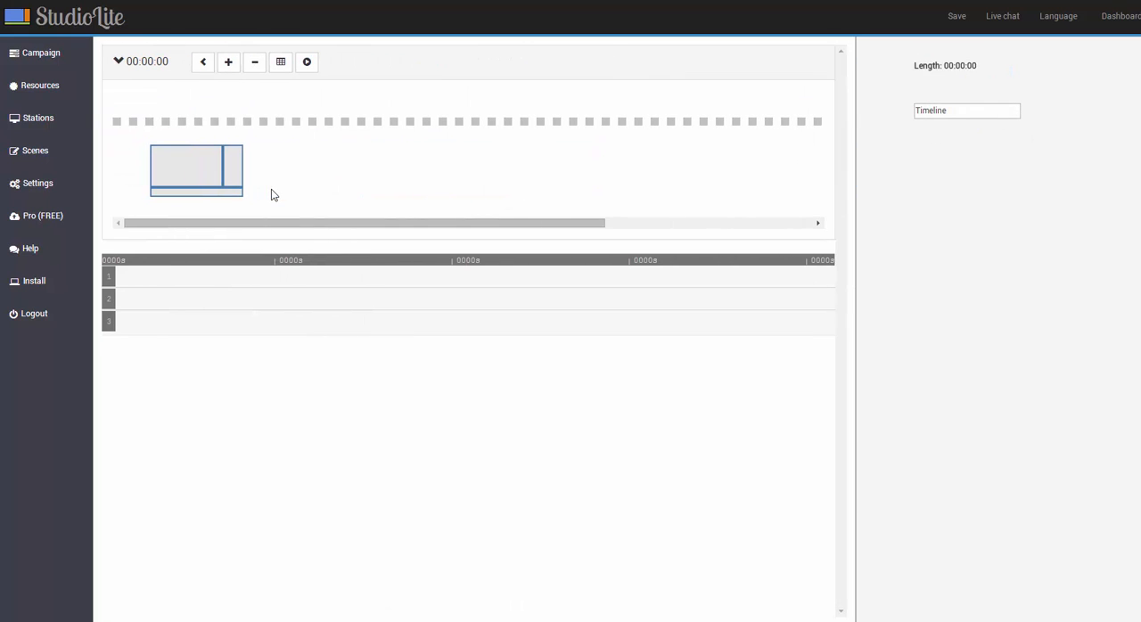
mouse_move(179, 307)
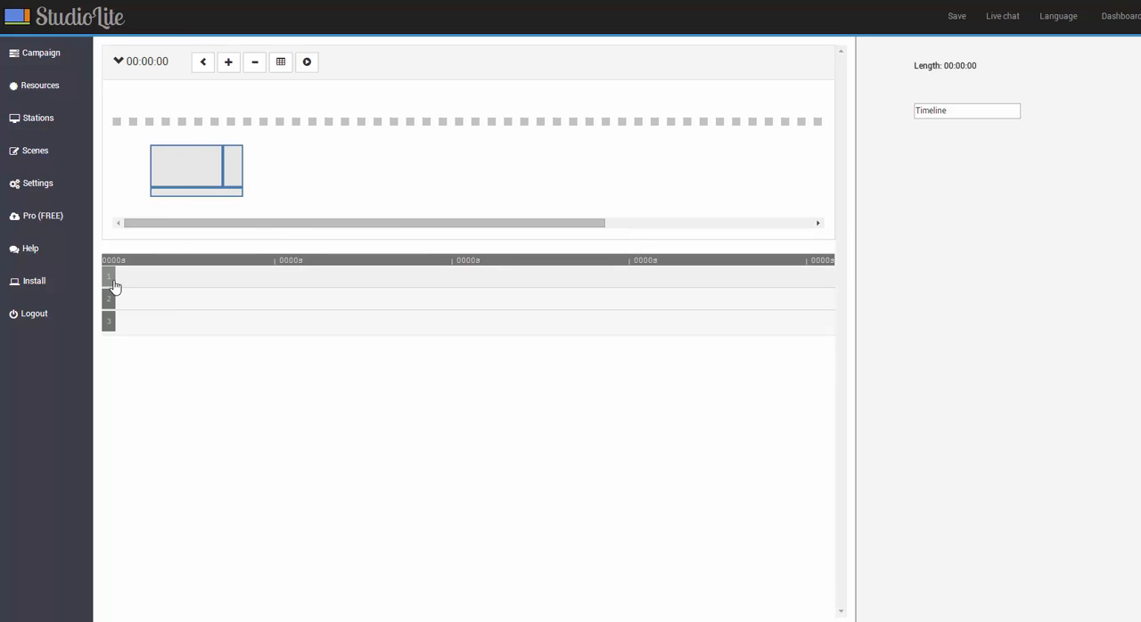
left_click(107, 278)
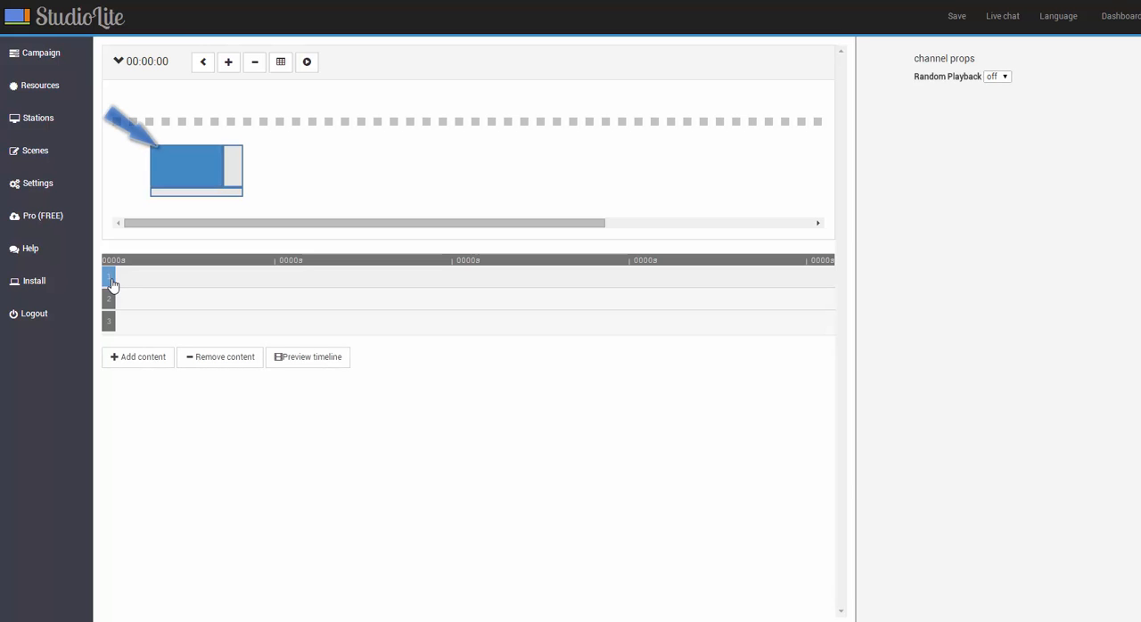
left_click(108, 299)
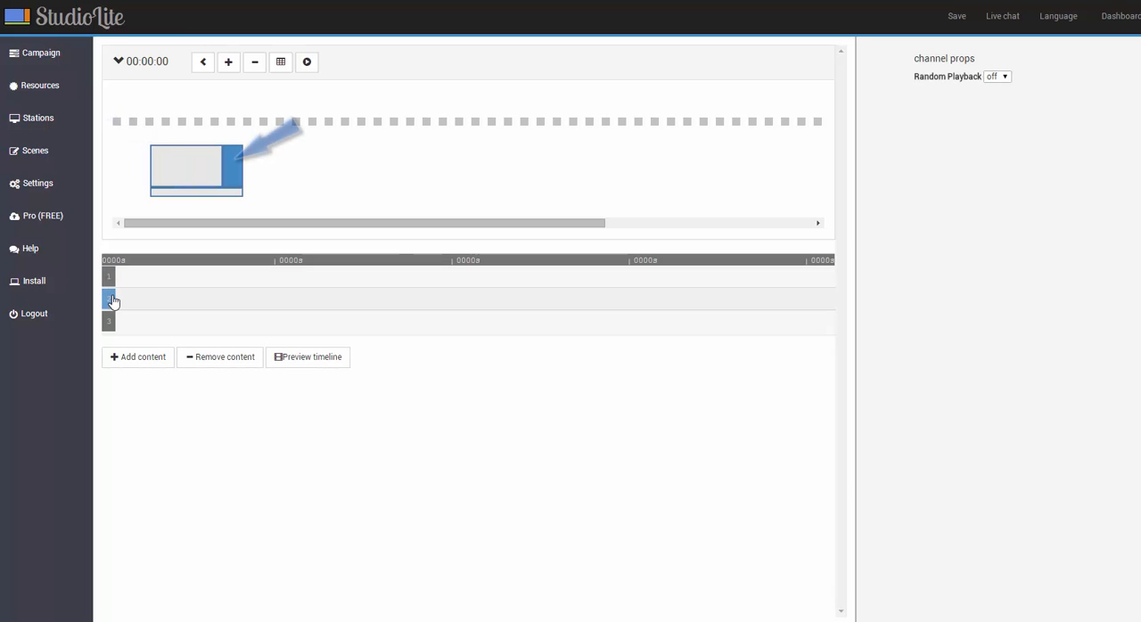
left_click(108, 321)
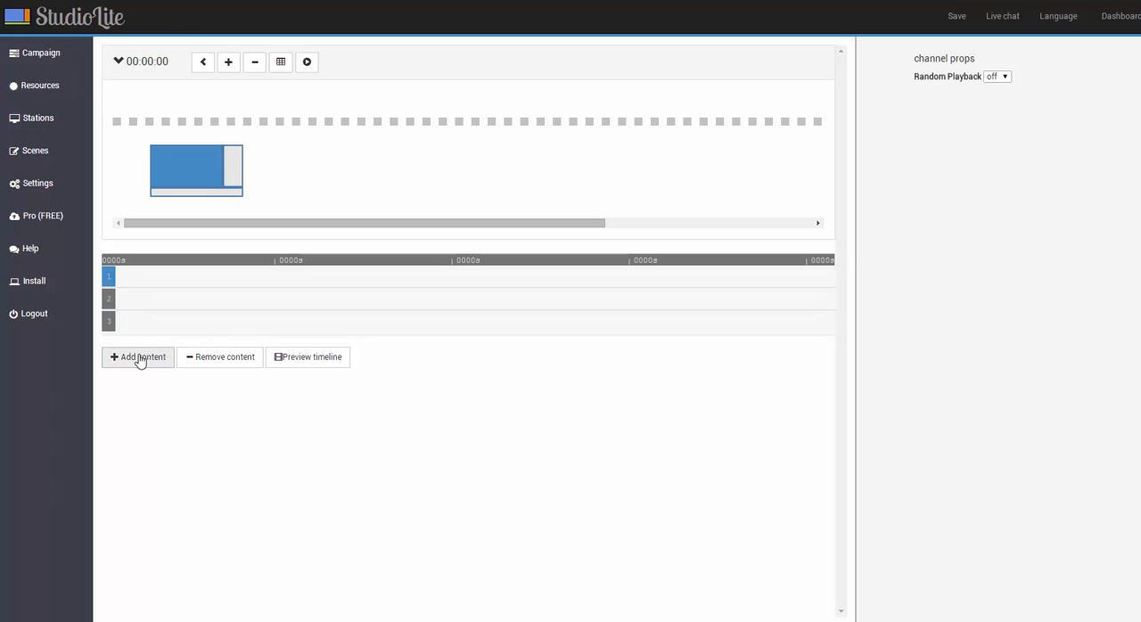
- Add a Multimedia RSS item sourced from NBC Business to channel 1, then select channel 2
left_click(138, 357)
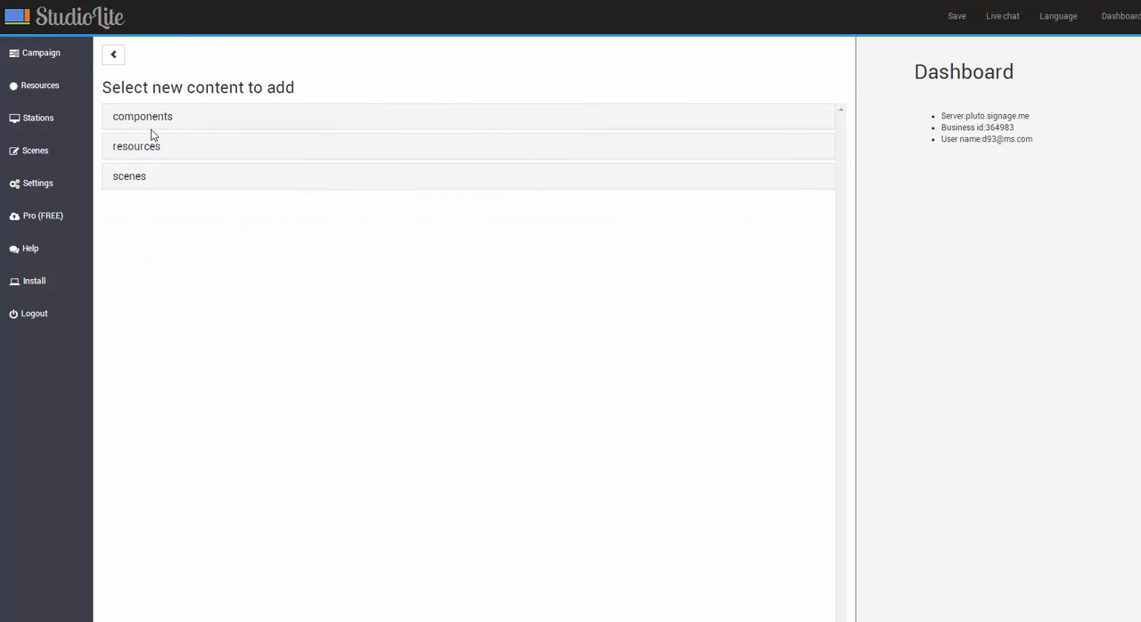
left_click(141, 116)
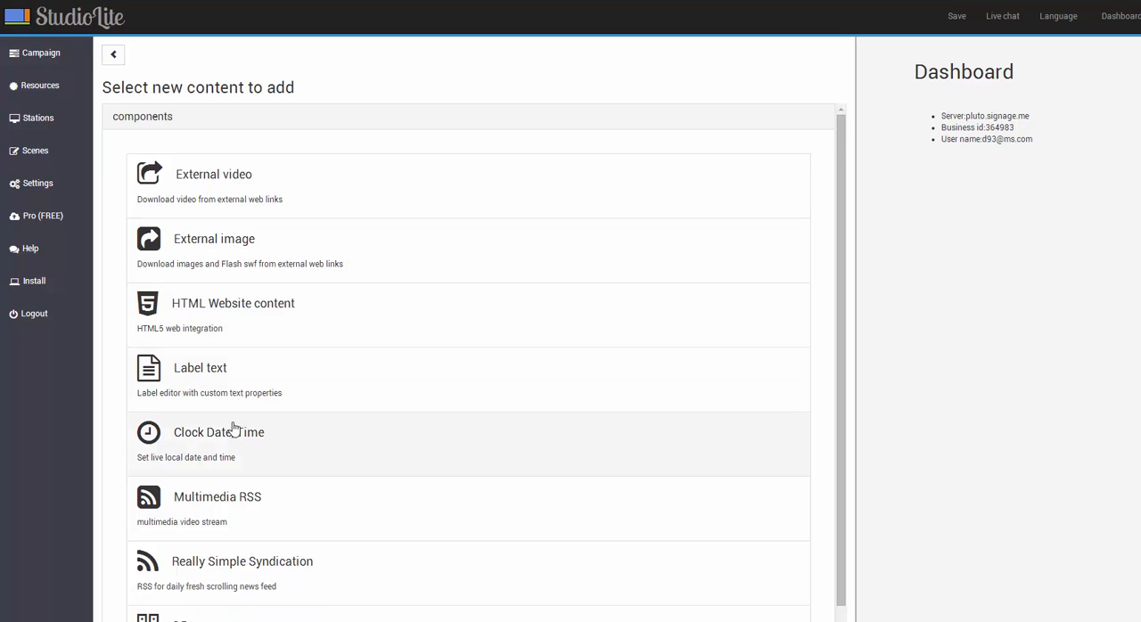
left_click(217, 497)
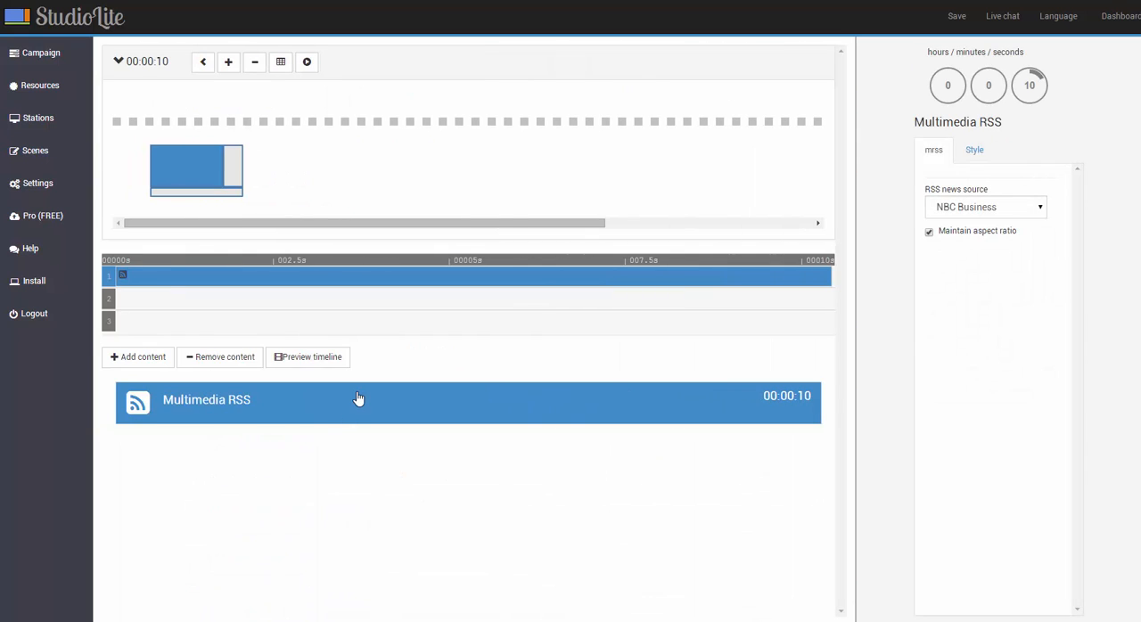
left_click(985, 207)
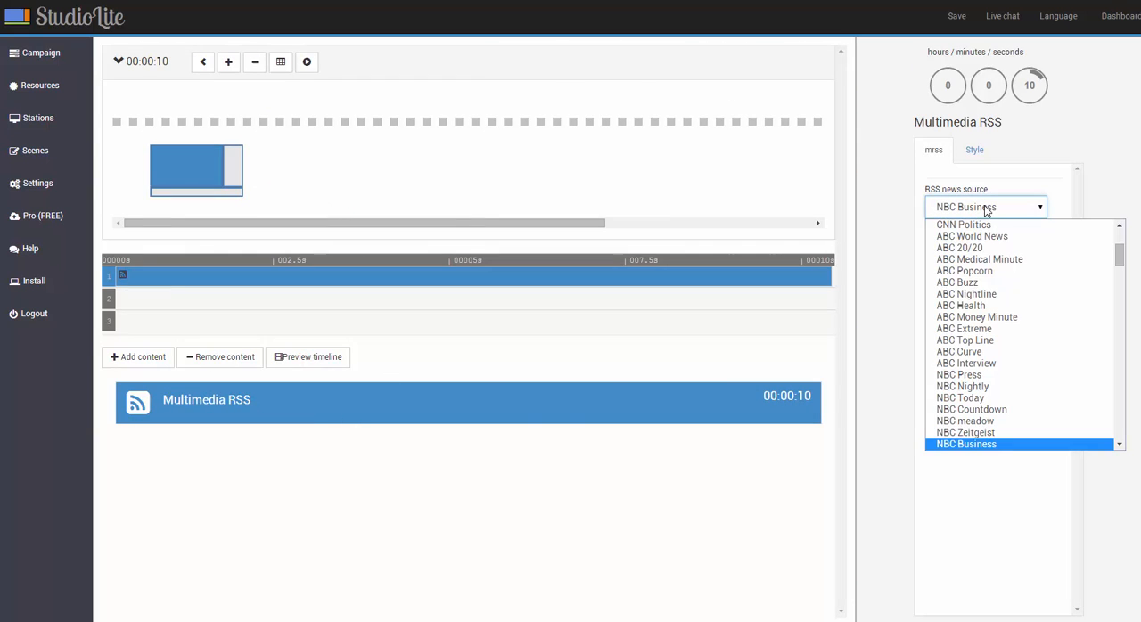
left_click(965, 444)
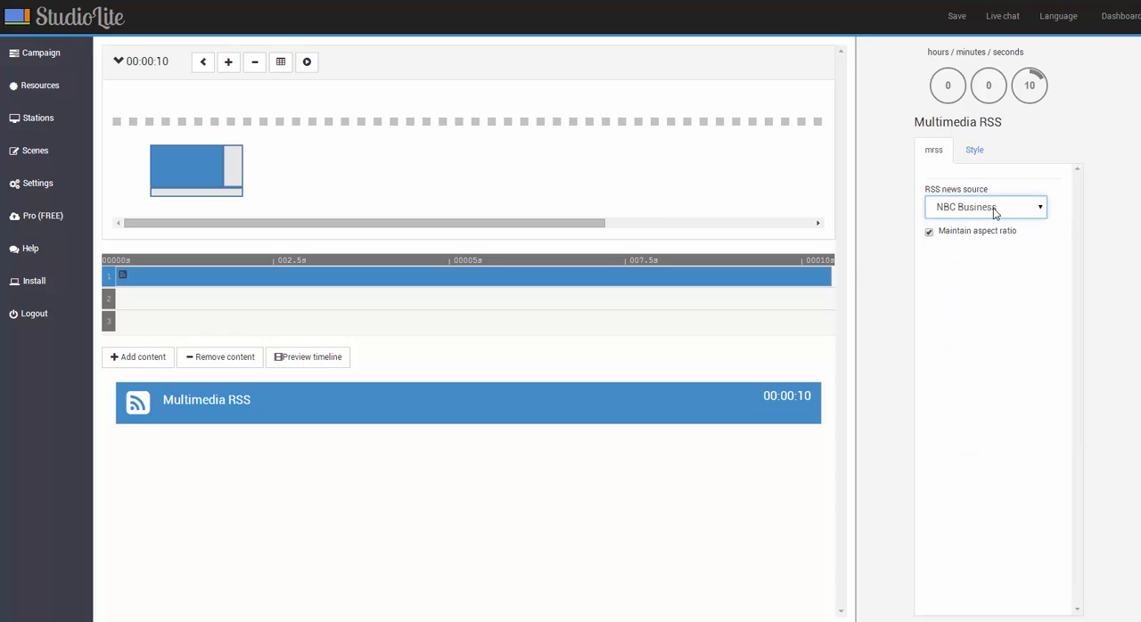
left_click(974, 150)
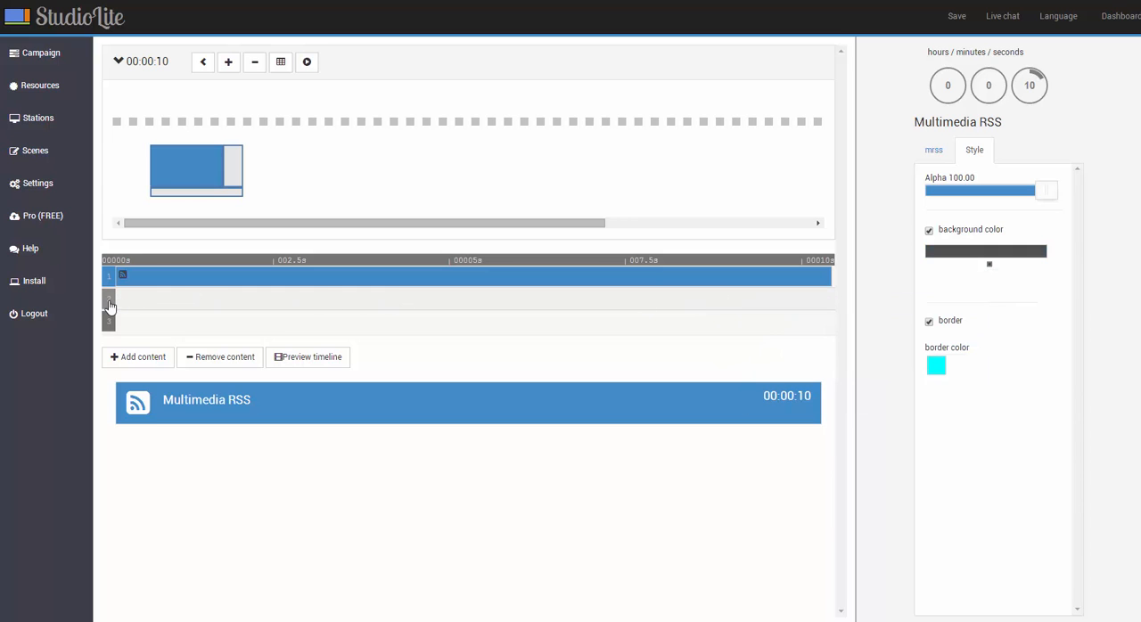
left_click(109, 299)
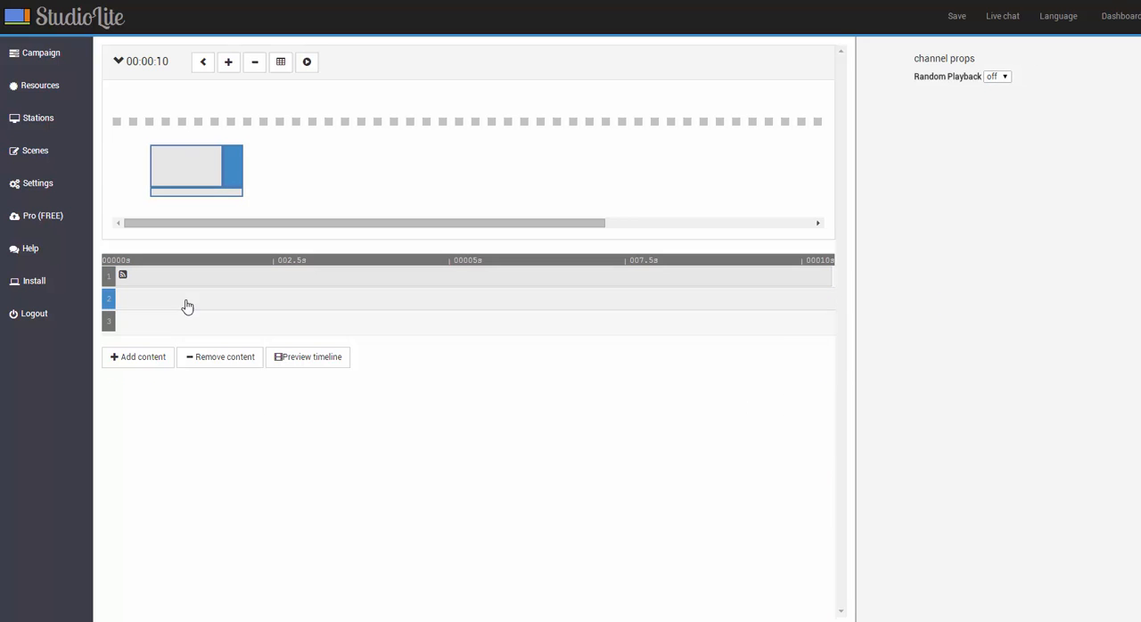
- Add a Clock Date/Time to channel 2 with font size 50, then select channel 3
left_click(138, 357)
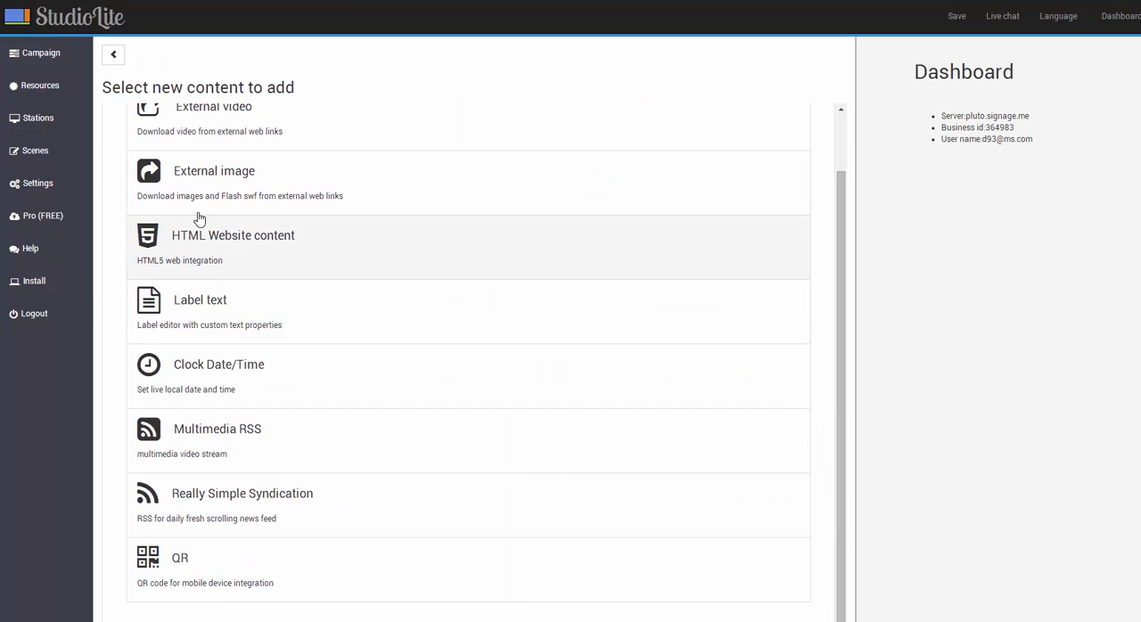
left_click(218, 365)
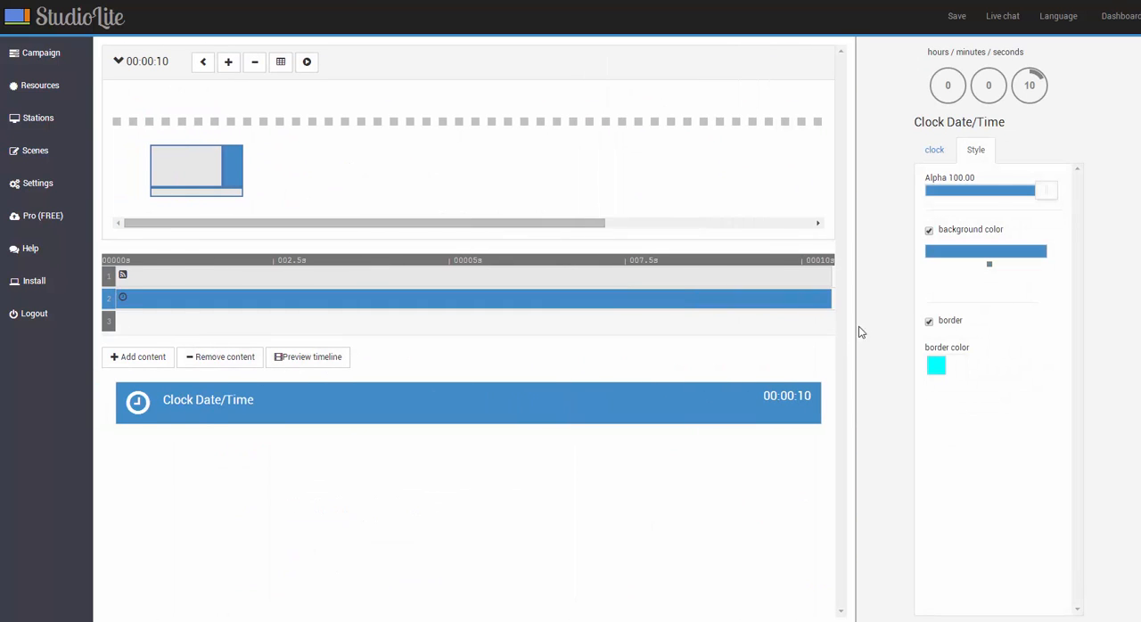
left_click(934, 149)
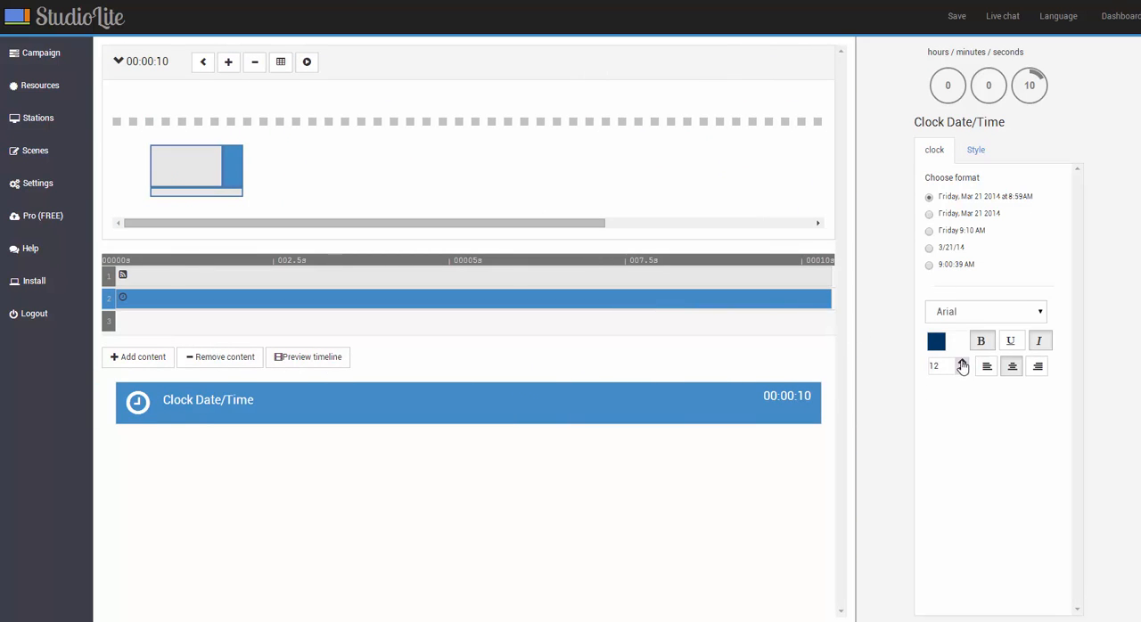
left_click(962, 363)
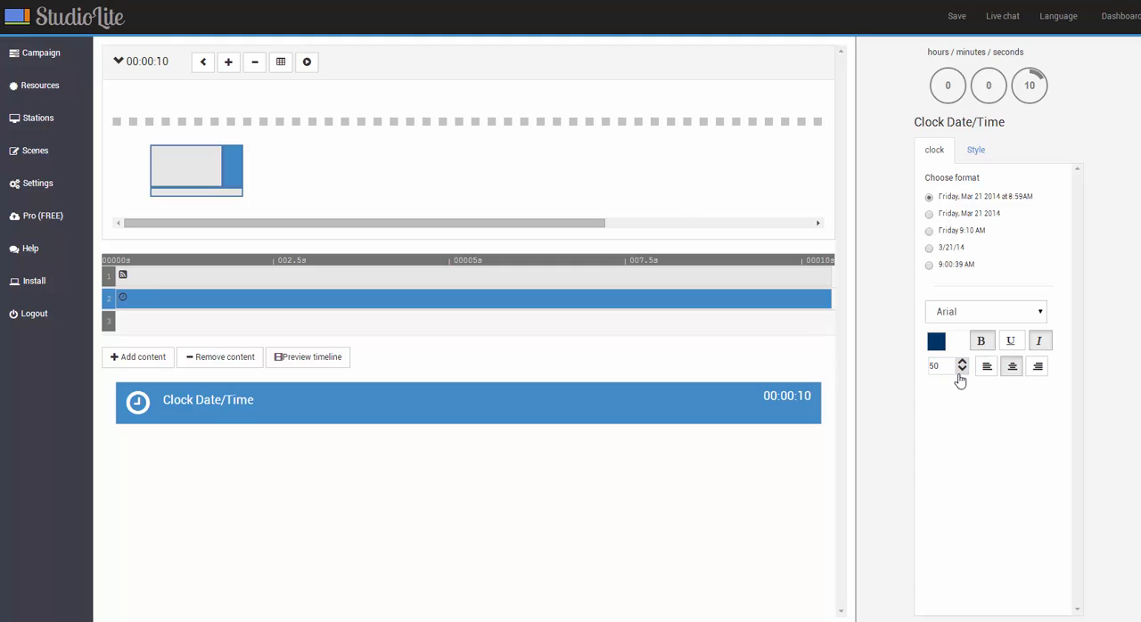
left_click(975, 149)
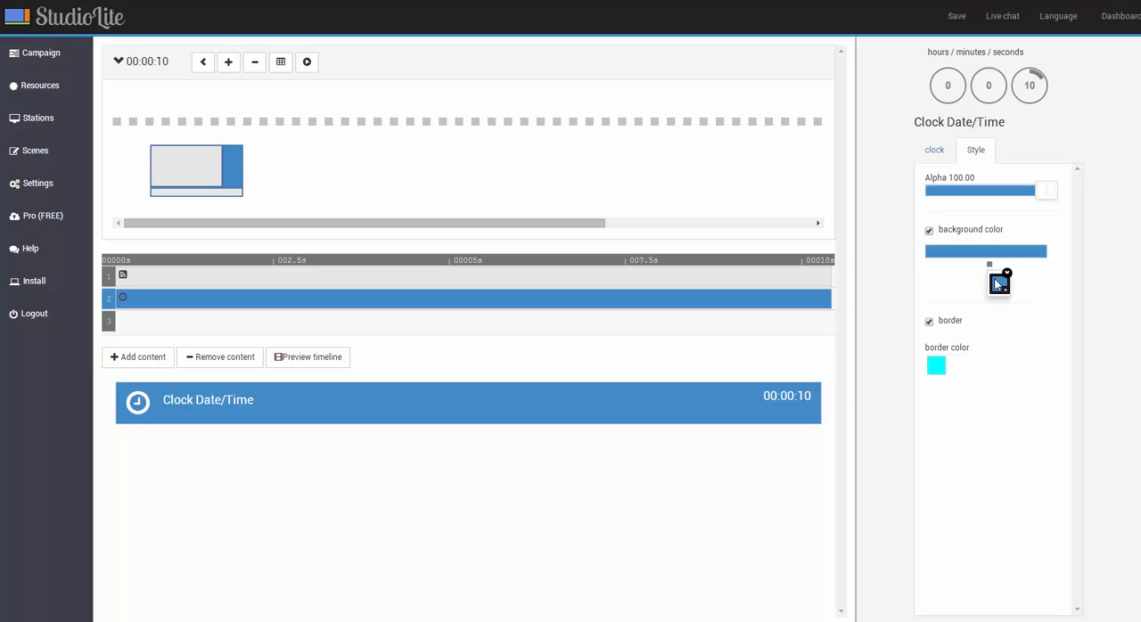
left_click(107, 321)
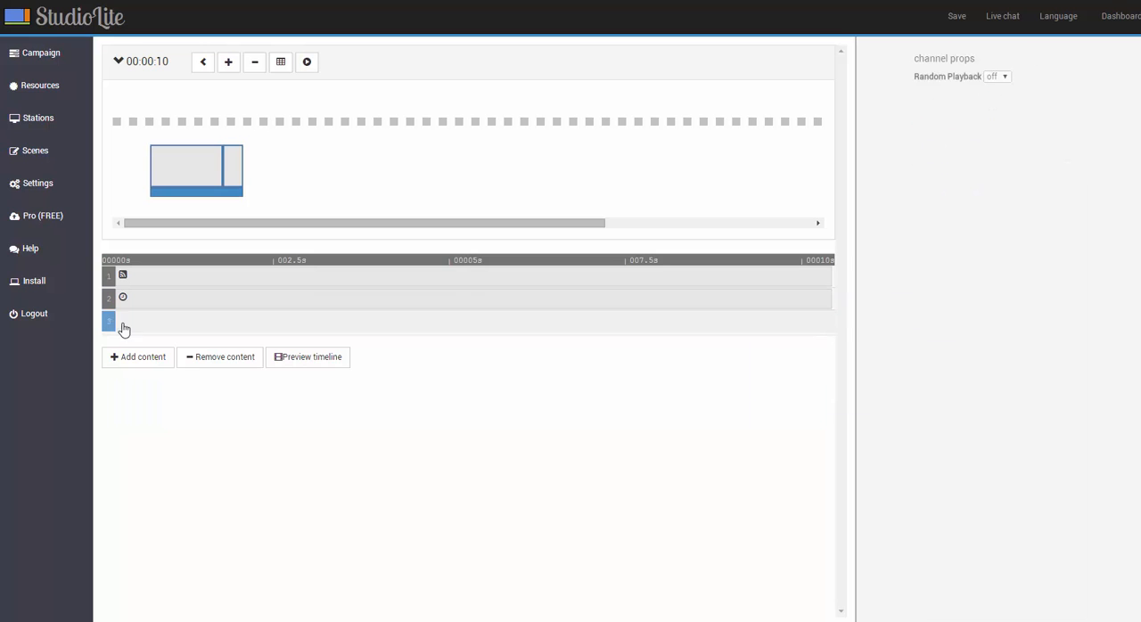
- Add a Politics RSS ticker to channel 3, adjust its font size, and clear its background
left_click(138, 357)
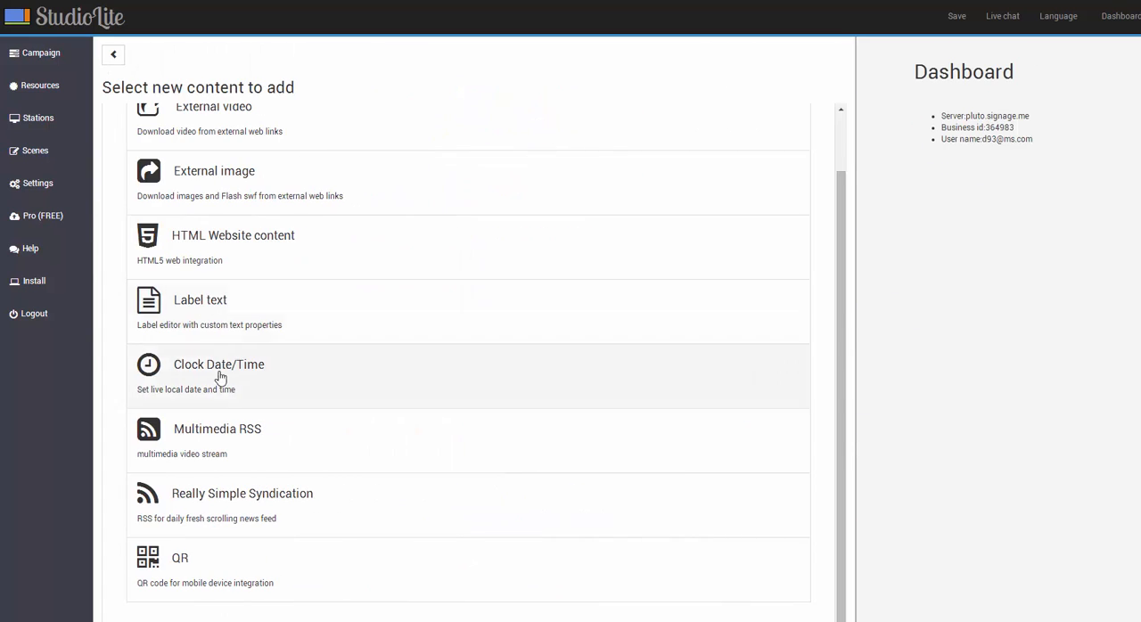
left_click(241, 493)
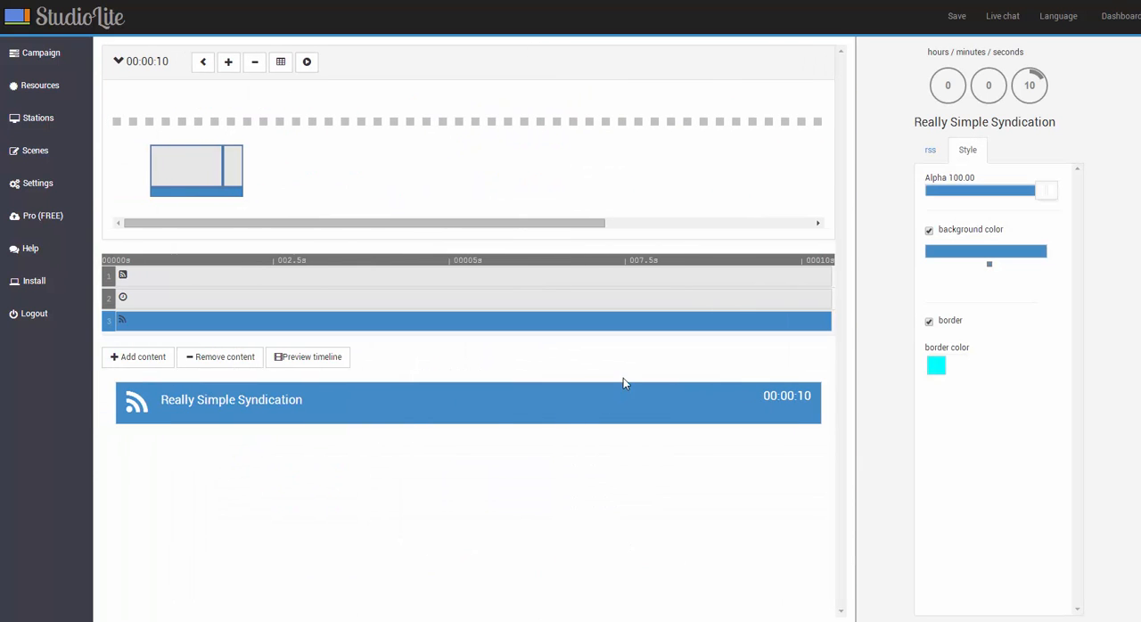
mouse_move(1092, 281)
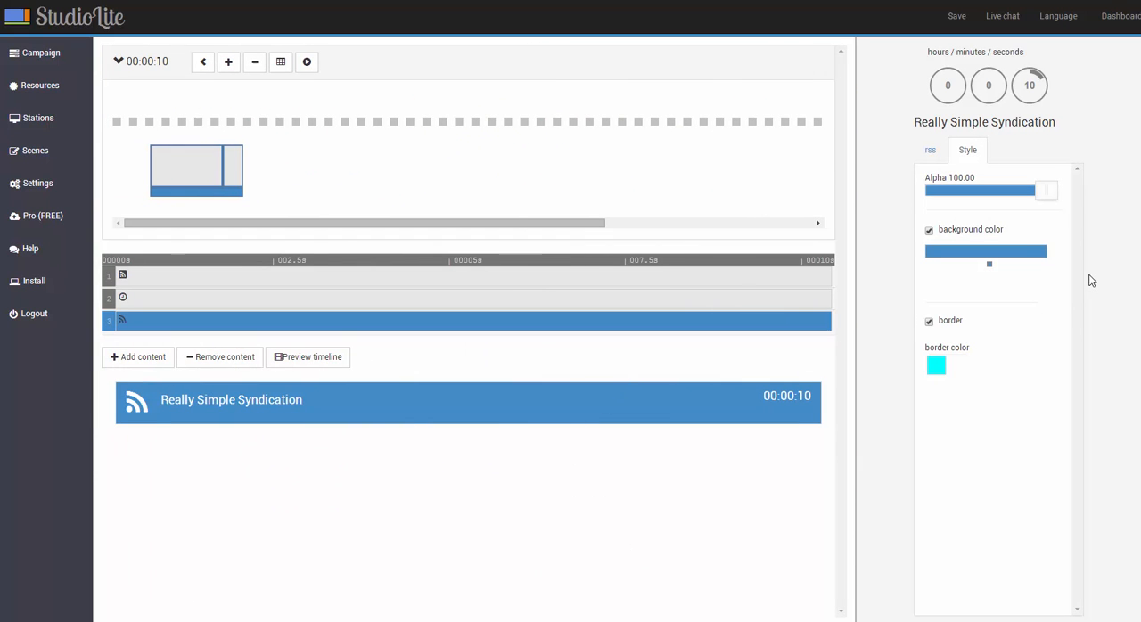
left_click(930, 150)
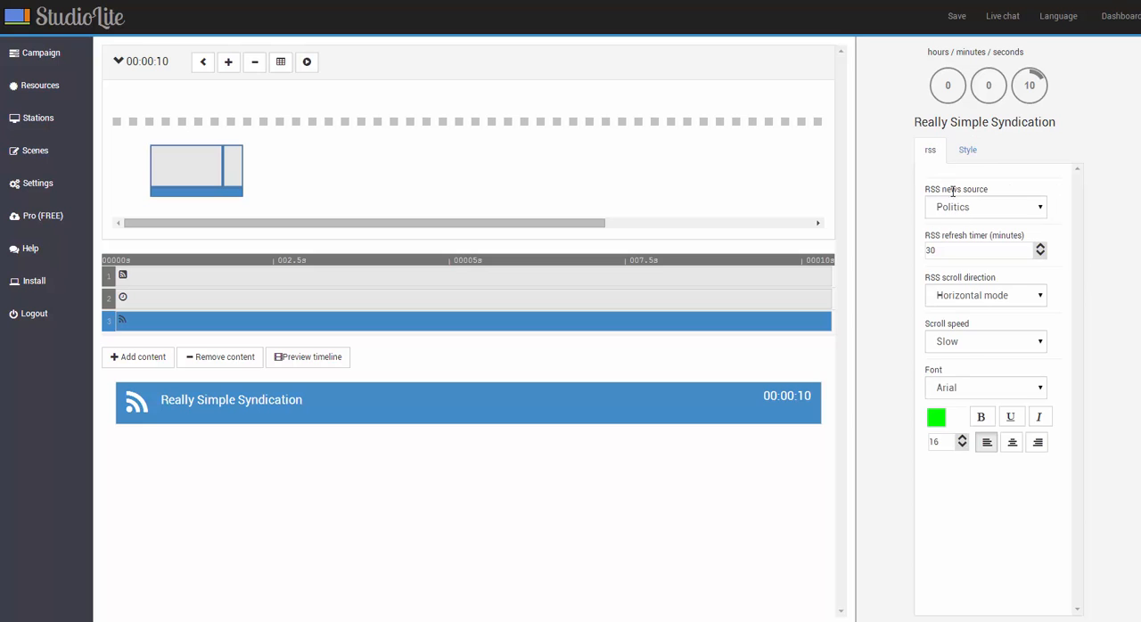
left_click(938, 442)
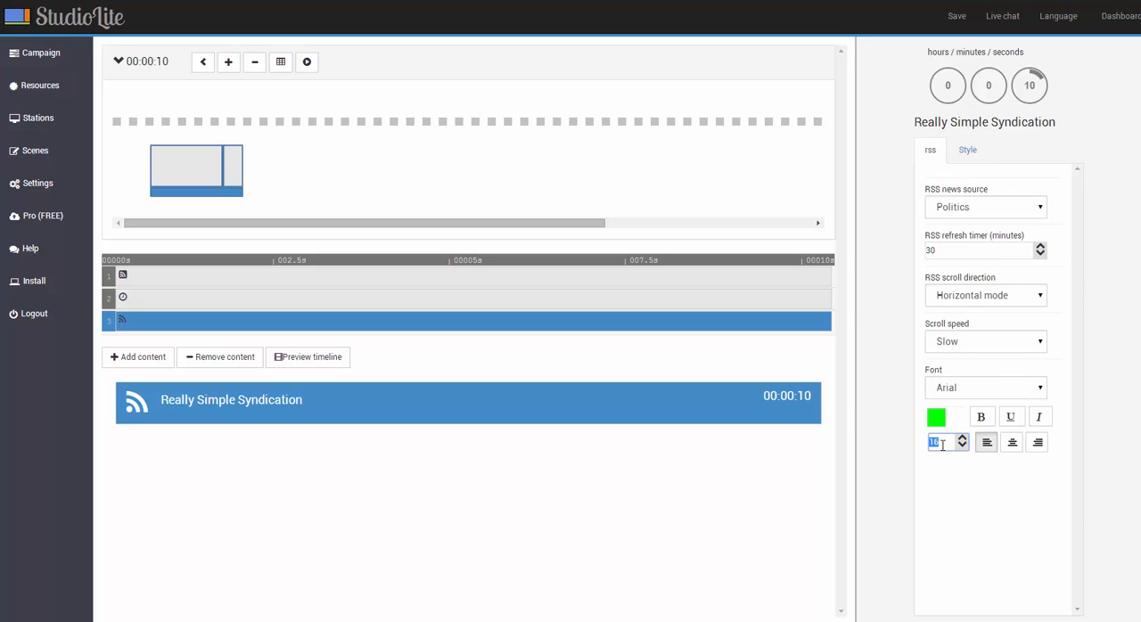
left_click(967, 149)
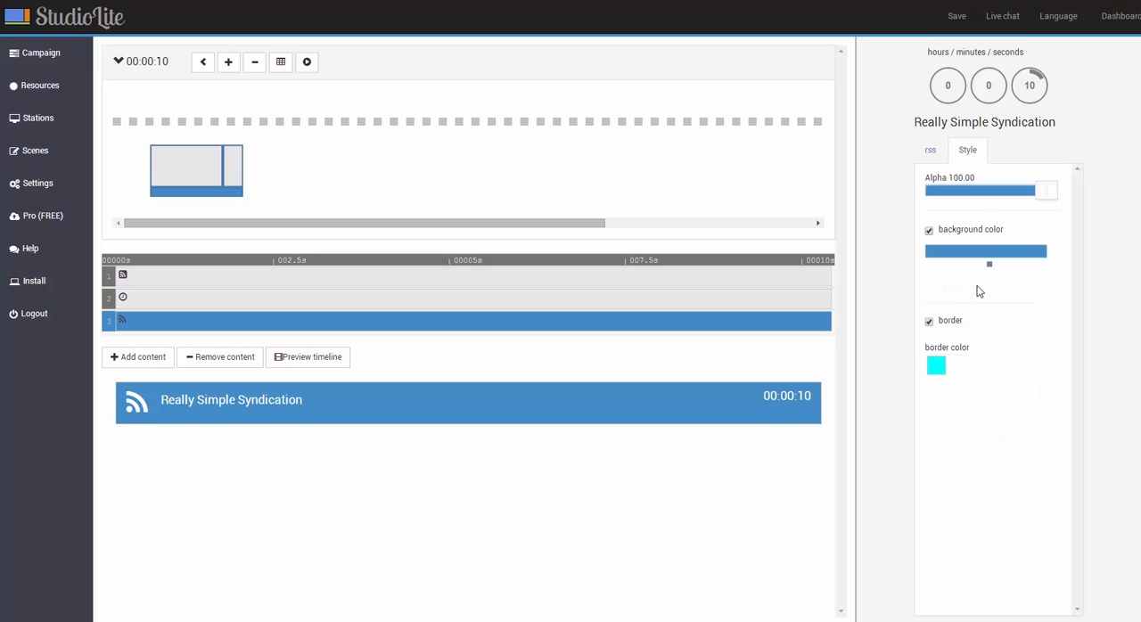
left_click(985, 252)
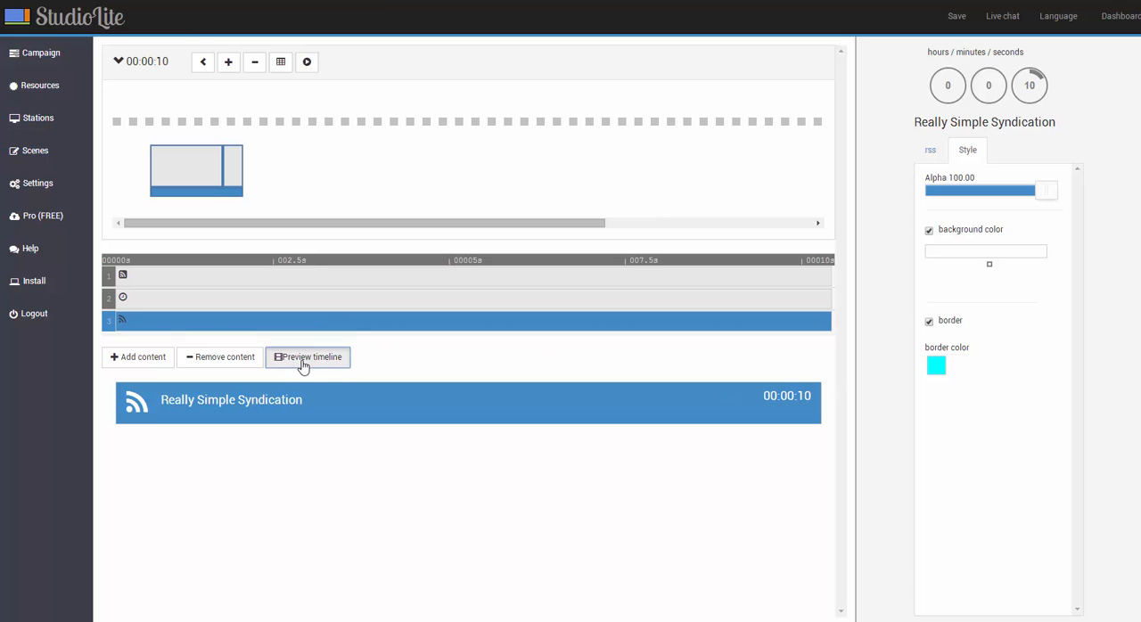
left_click(308, 356)
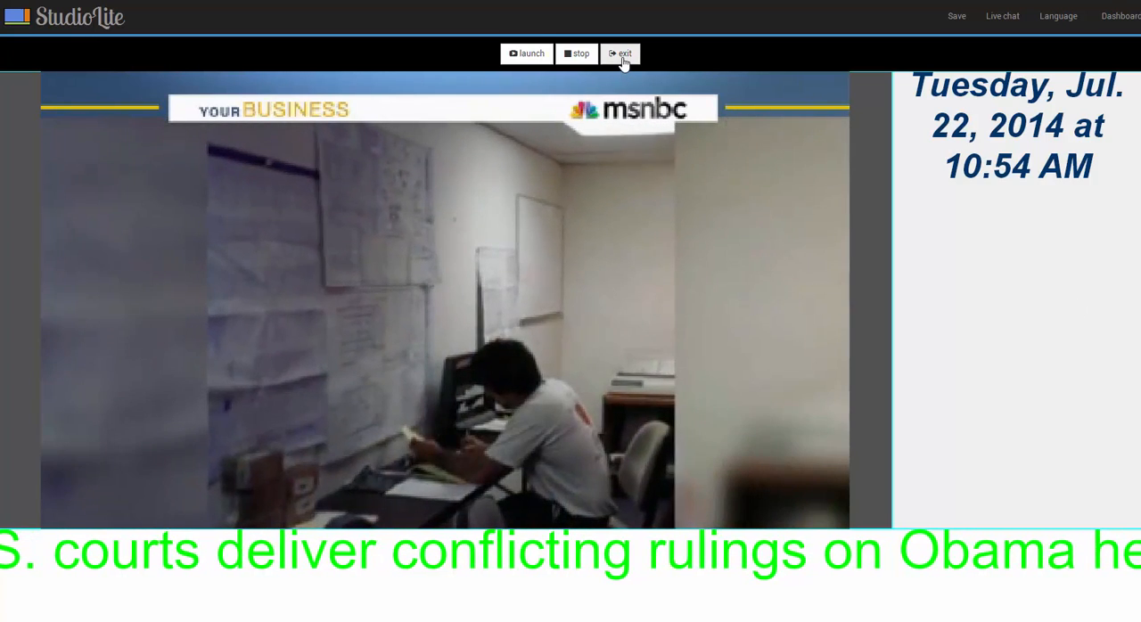
left_click(620, 53)
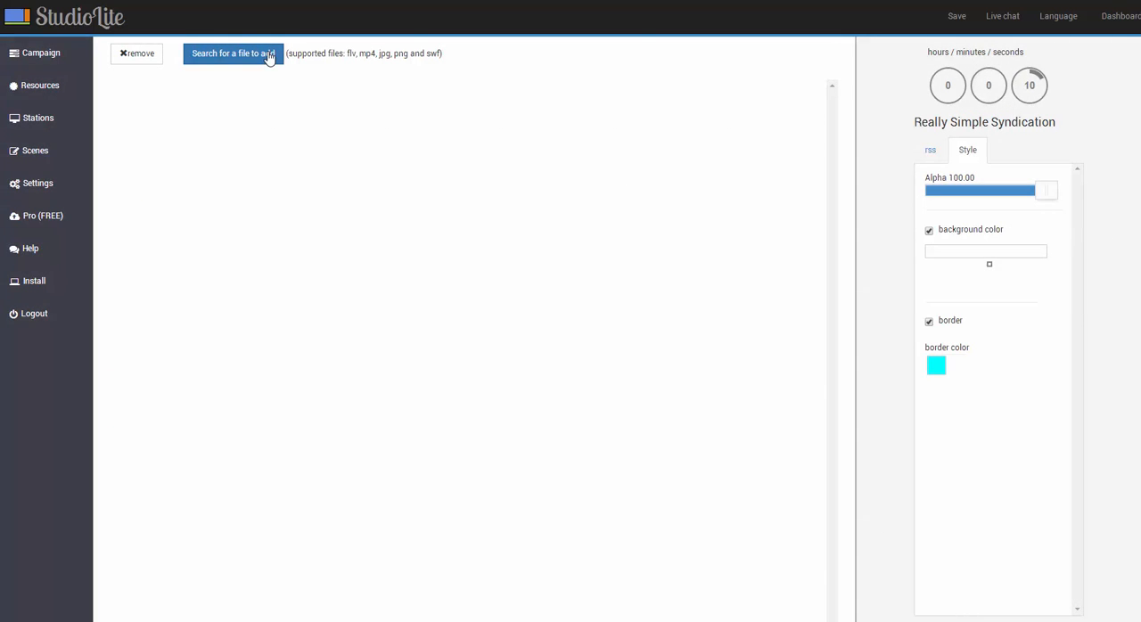
- Choose a media file to upload from the resources page
left_click(232, 54)
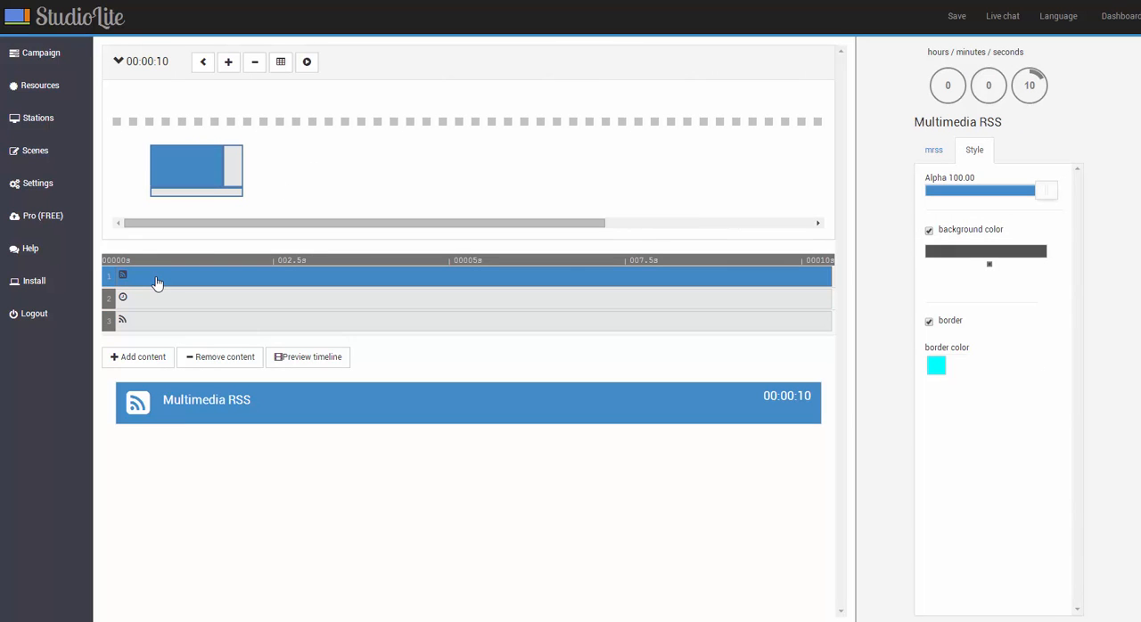
- Add the uploaded Rc3D video to channel 1 from the resources list
left_click(137, 357)
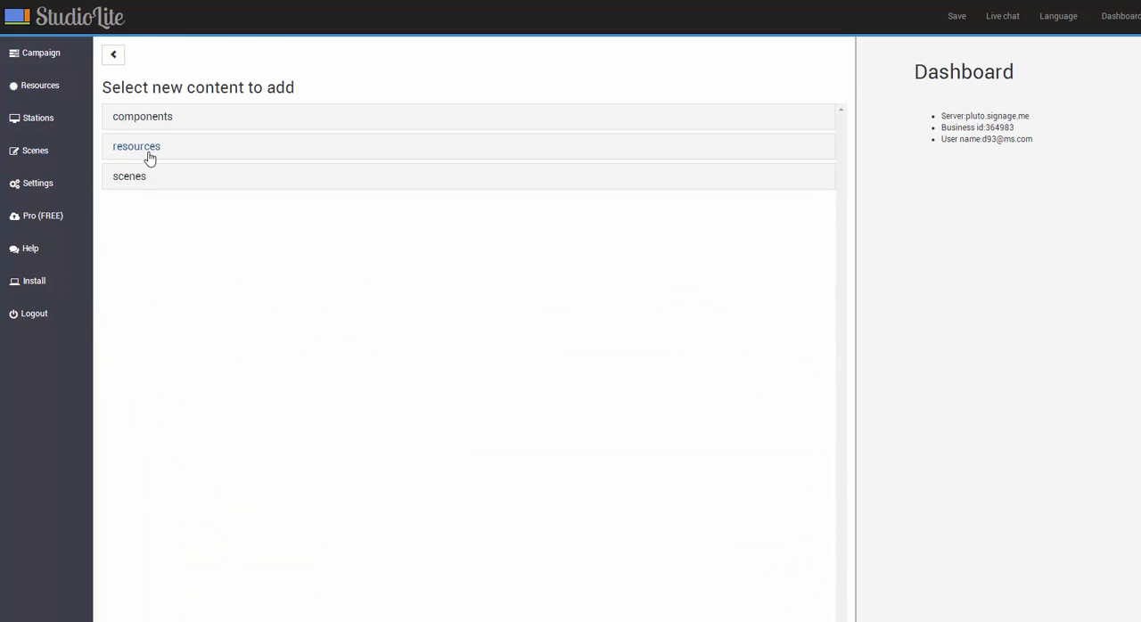
left_click(136, 146)
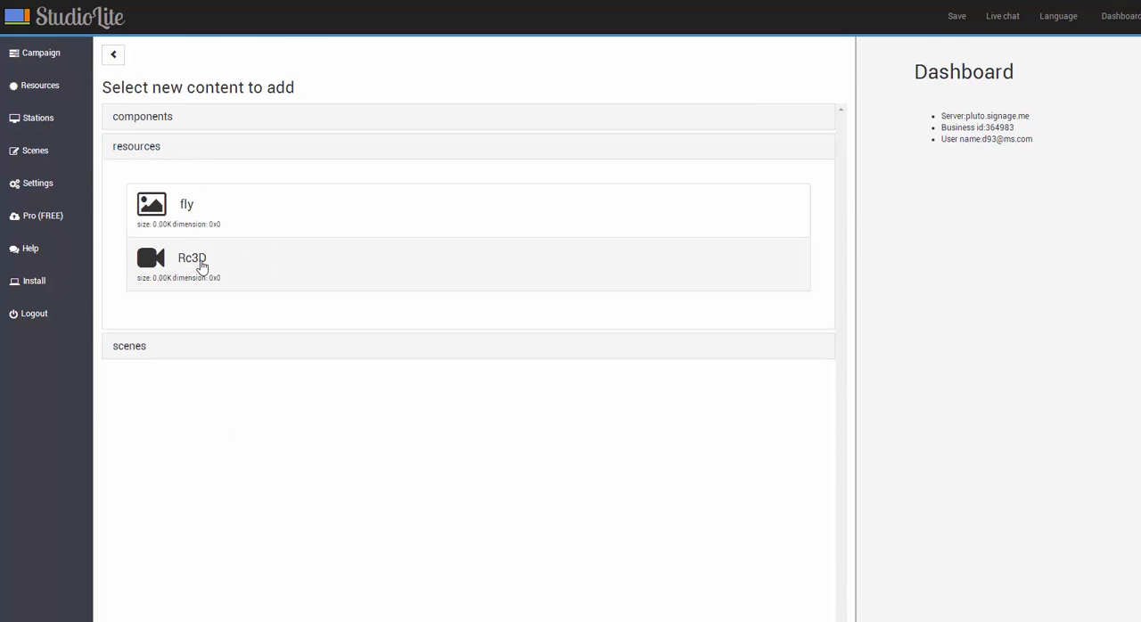
left_click(192, 263)
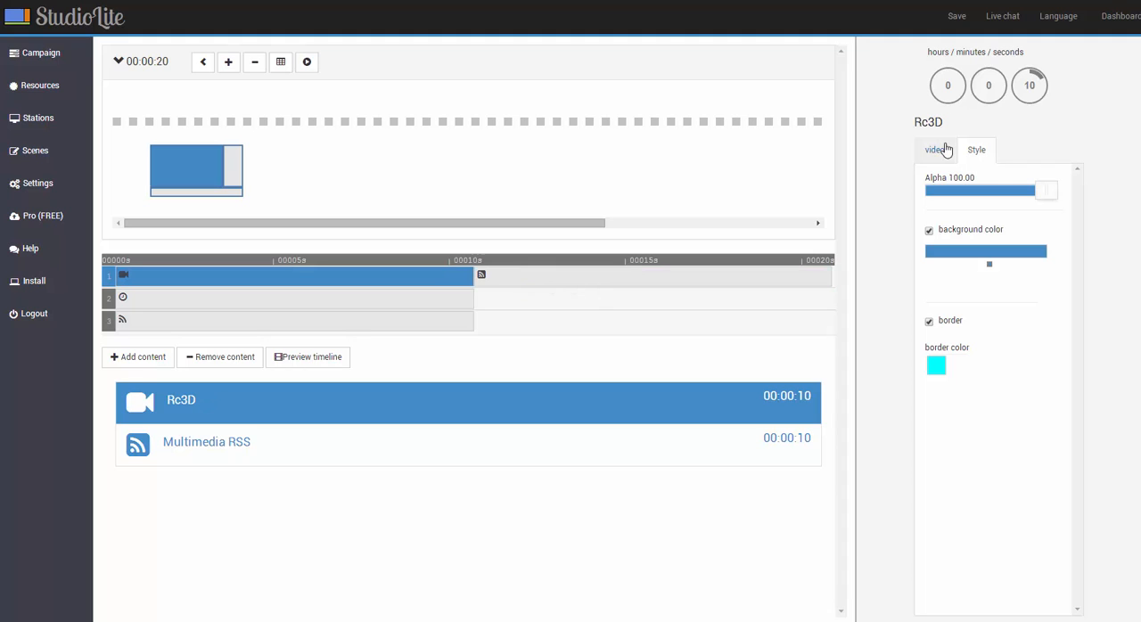
- Turn off aspect ratio for the Rc3D video and set its duration to 30 seconds
left_click(934, 149)
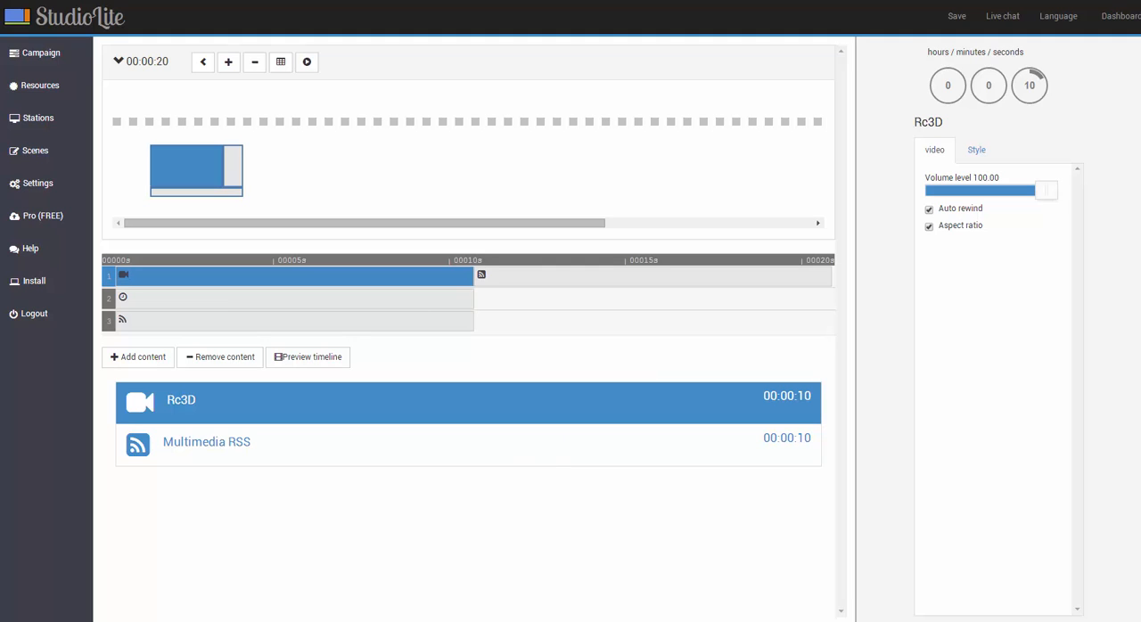
left_click(929, 226)
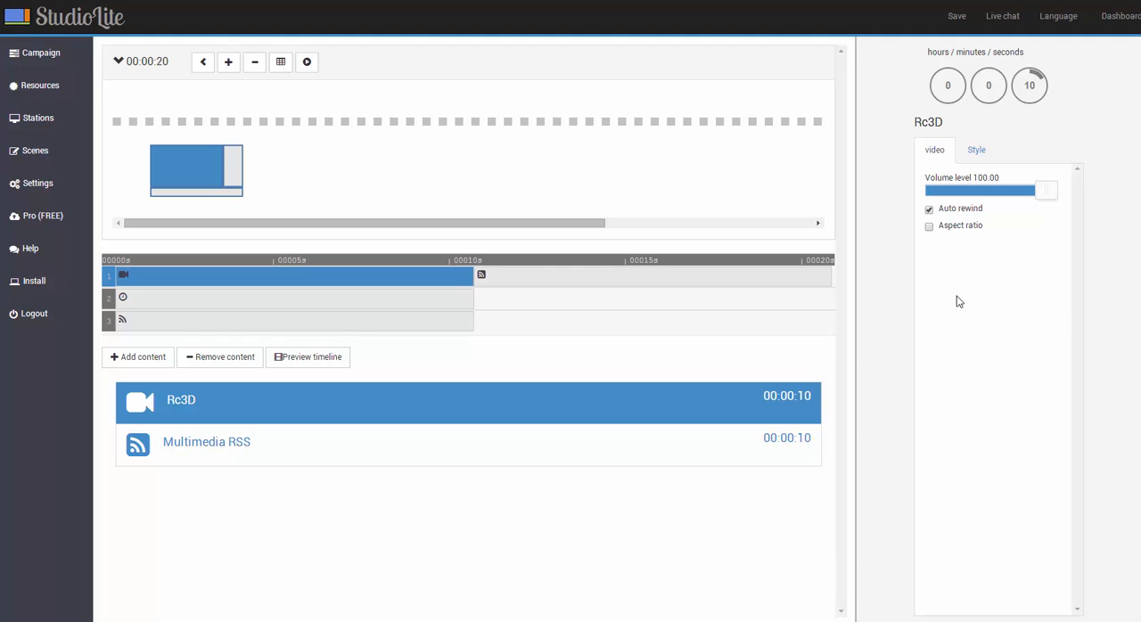
mouse_move(967, 323)
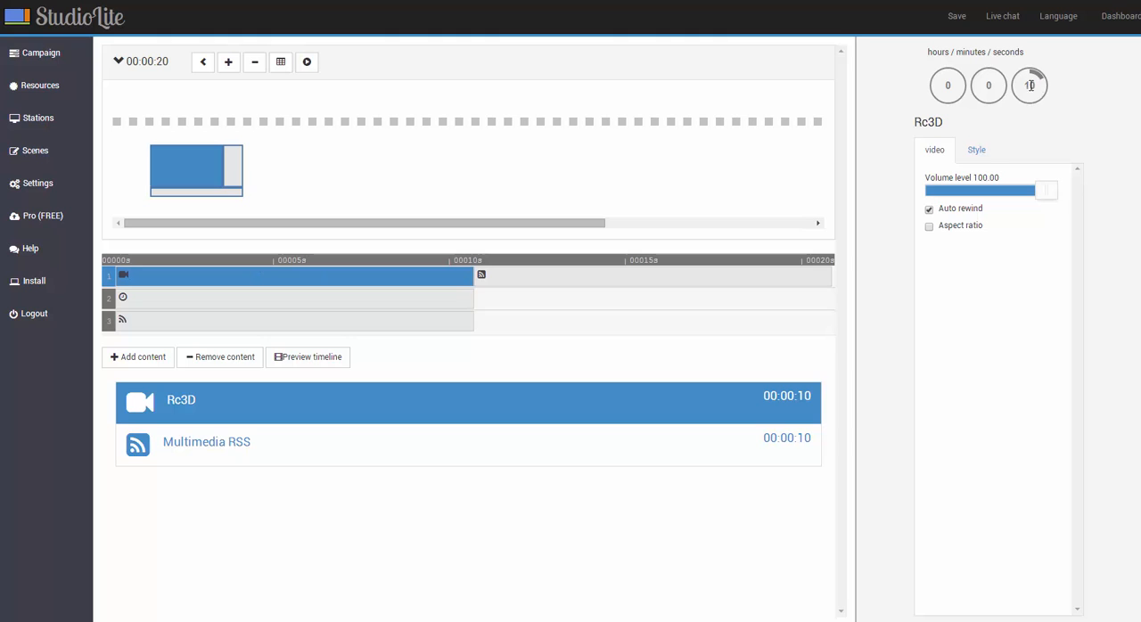
left_click(1029, 84)
type("30")
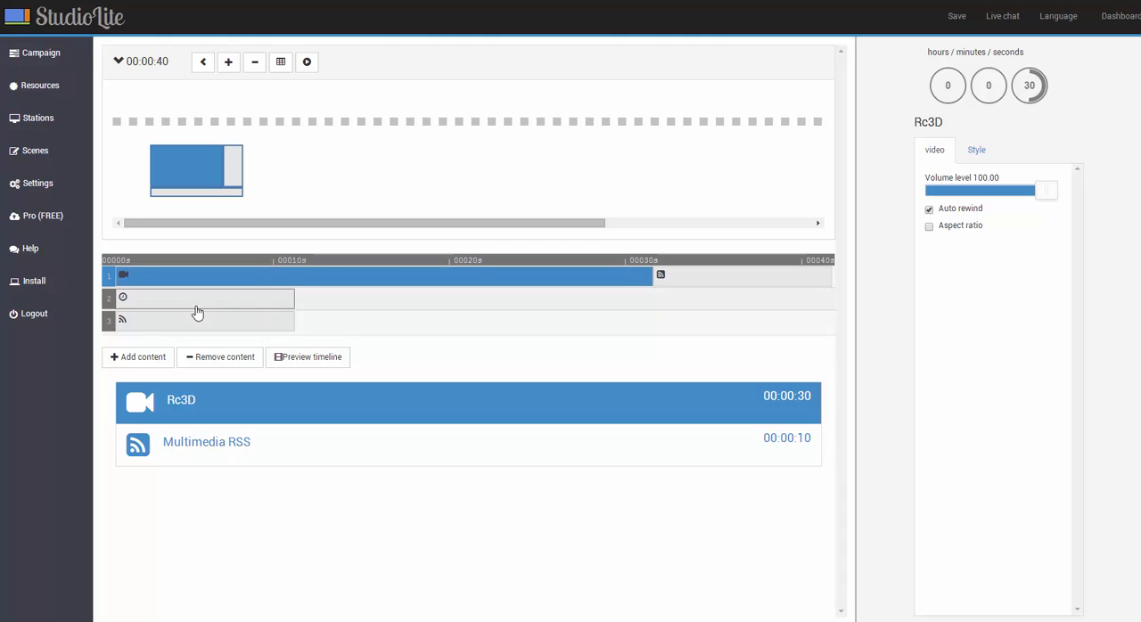
mouse_move(139, 310)
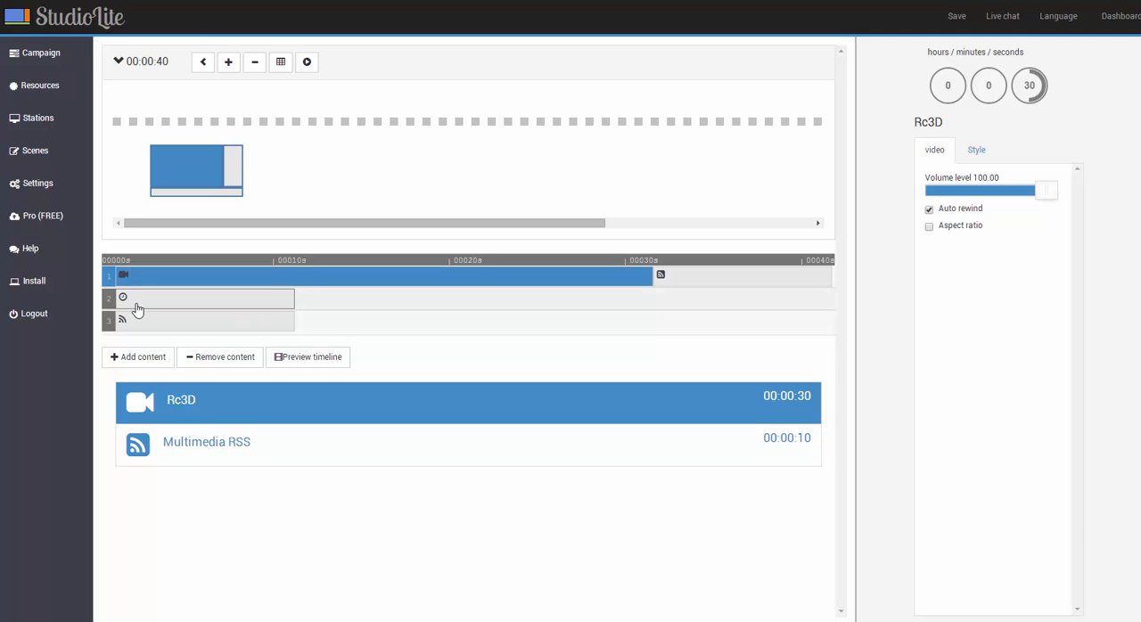
- Add the fly image to channel 2 and move it ahead of the Clock Date/Time
left_click(206, 298)
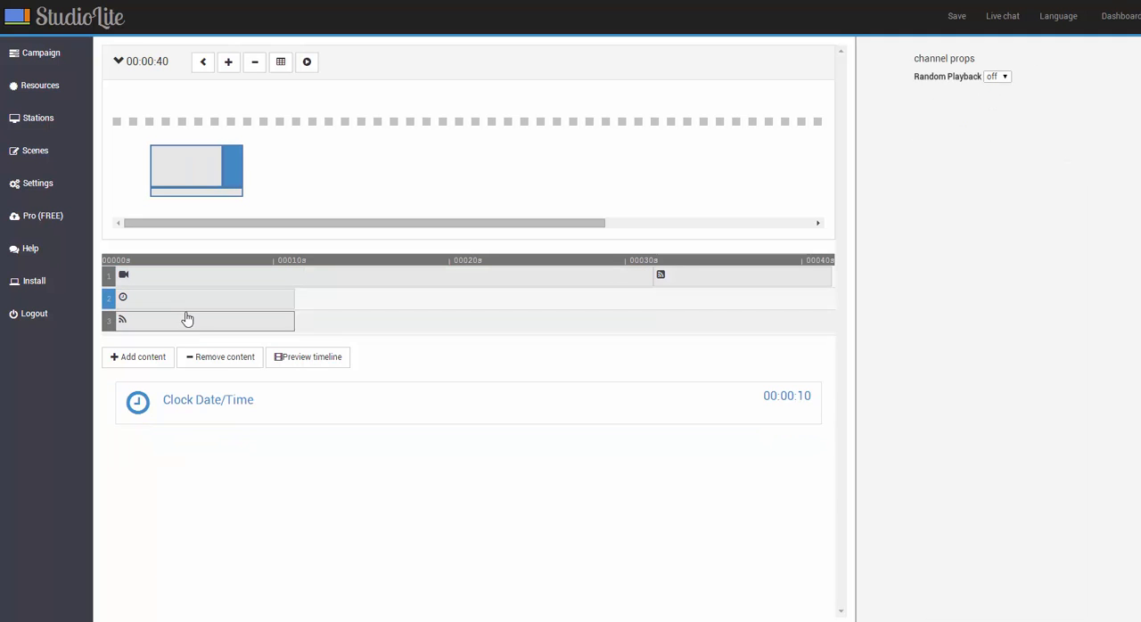
left_click(137, 356)
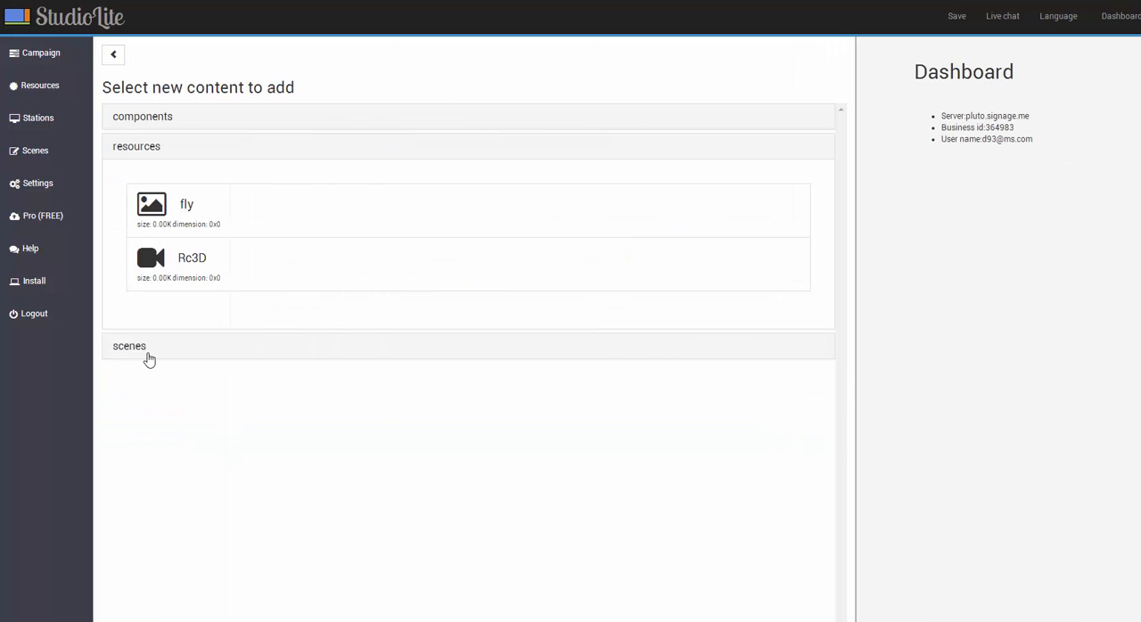
left_click(187, 204)
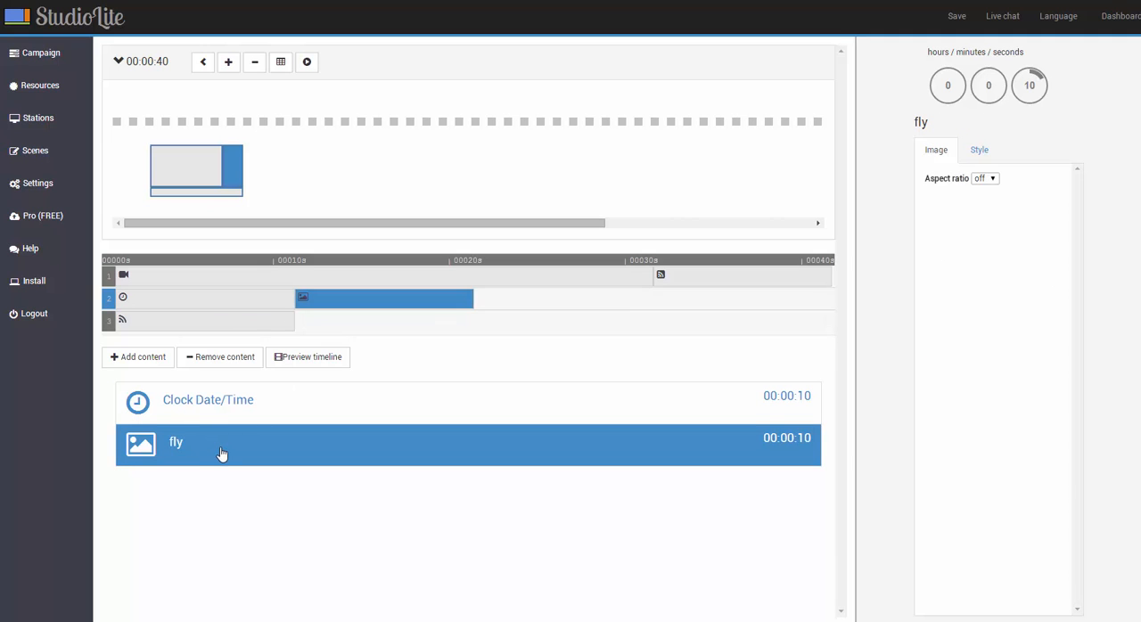
left_click_drag(223, 443, 223, 400)
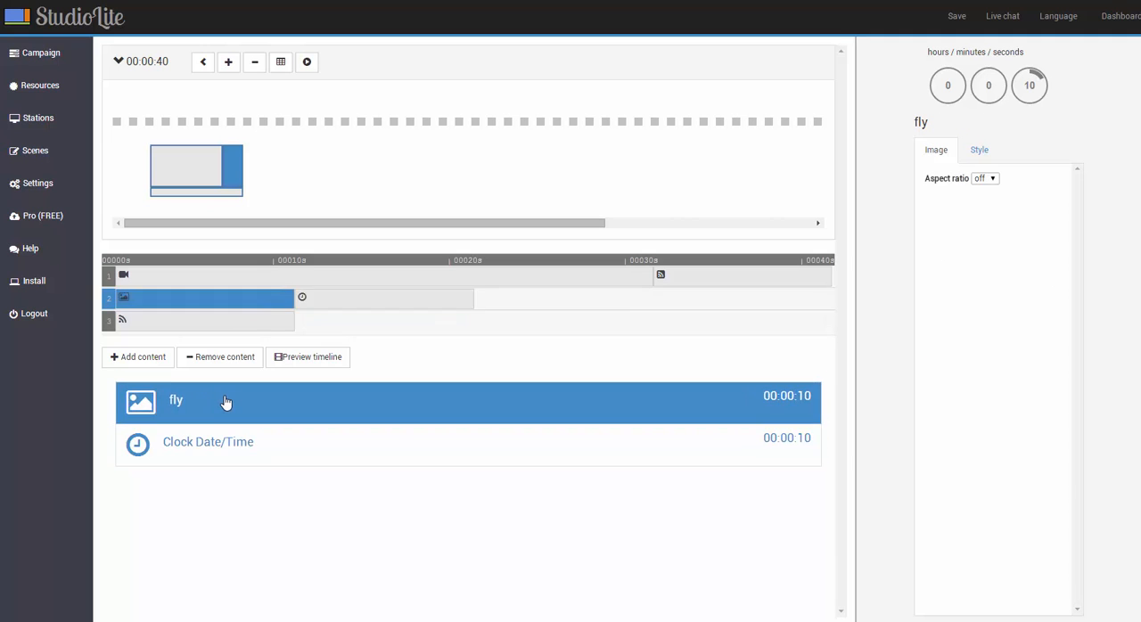
mouse_move(351, 388)
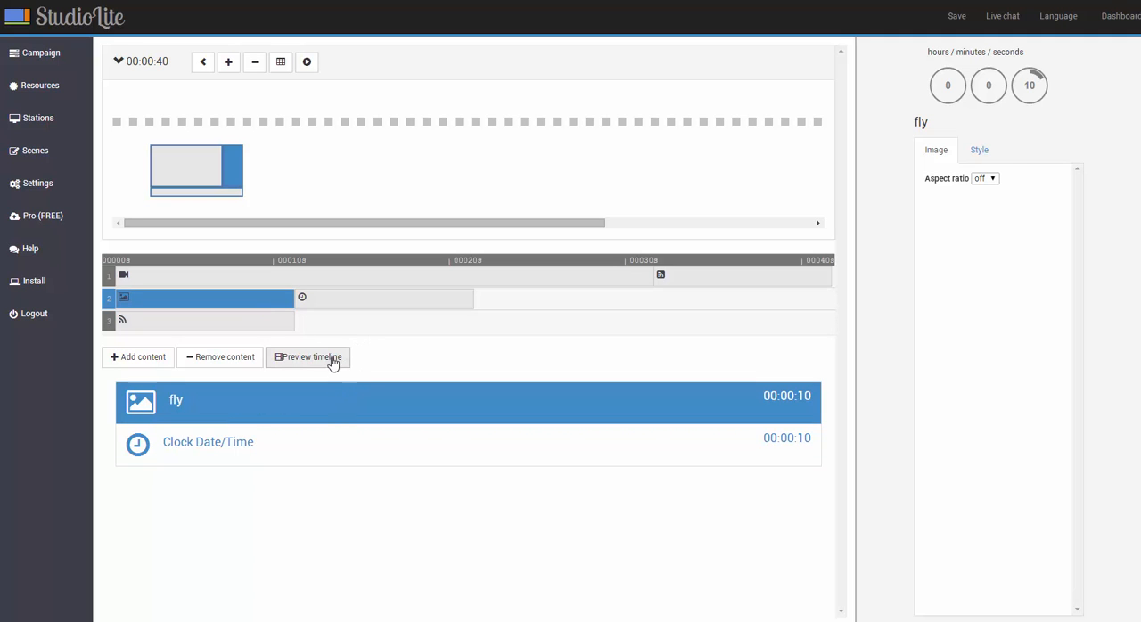
left_click(307, 357)
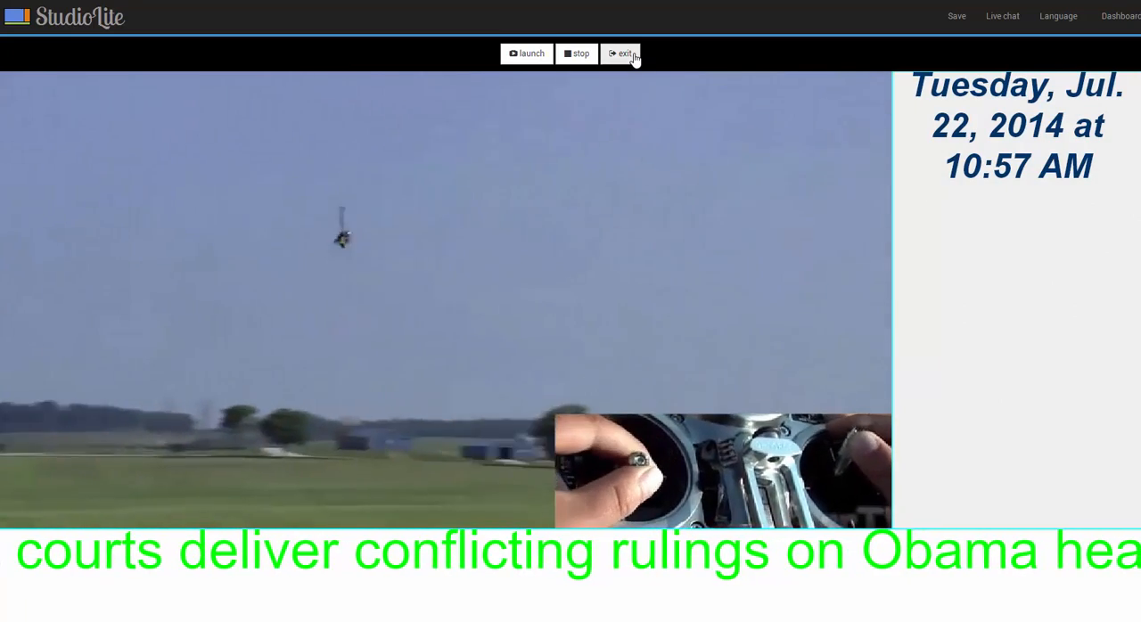
left_click(620, 54)
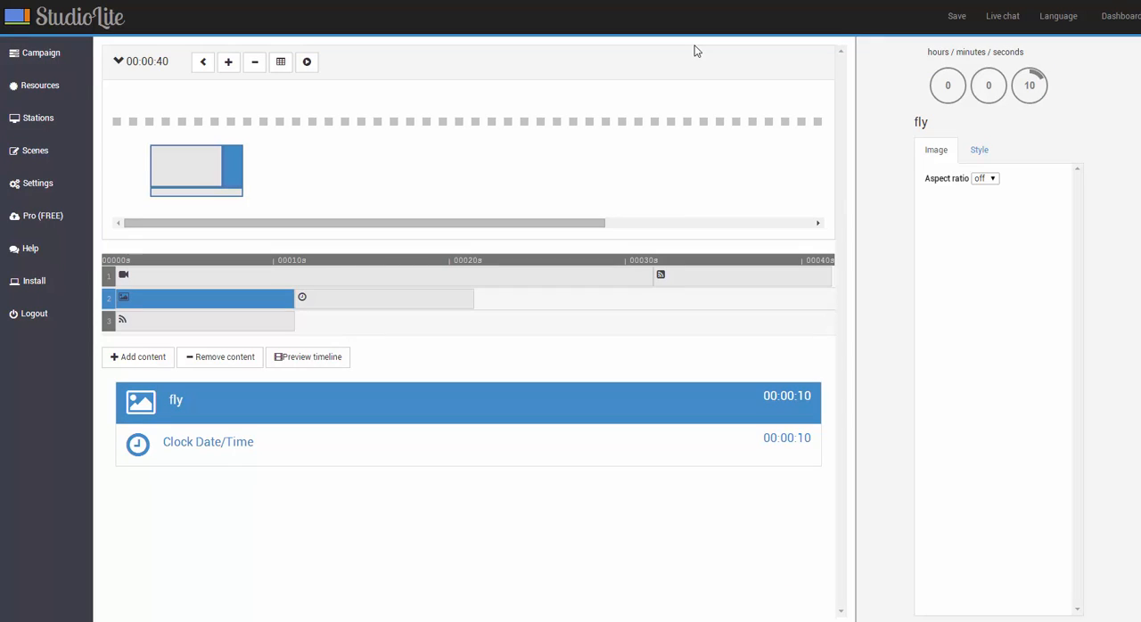
mouse_move(588, 72)
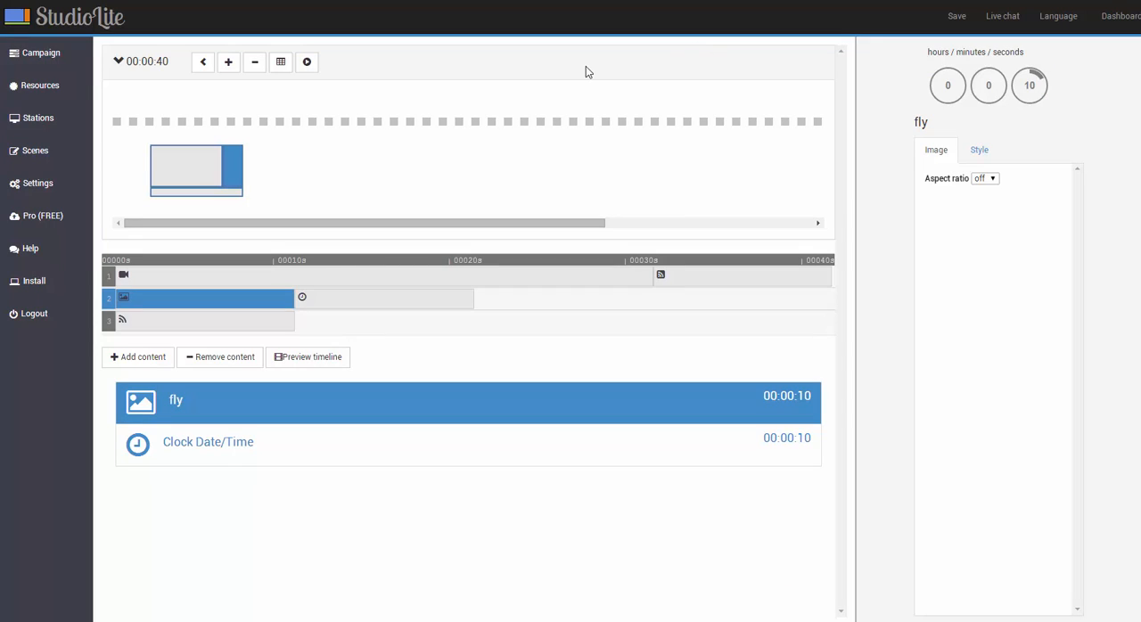
mouse_move(472, 121)
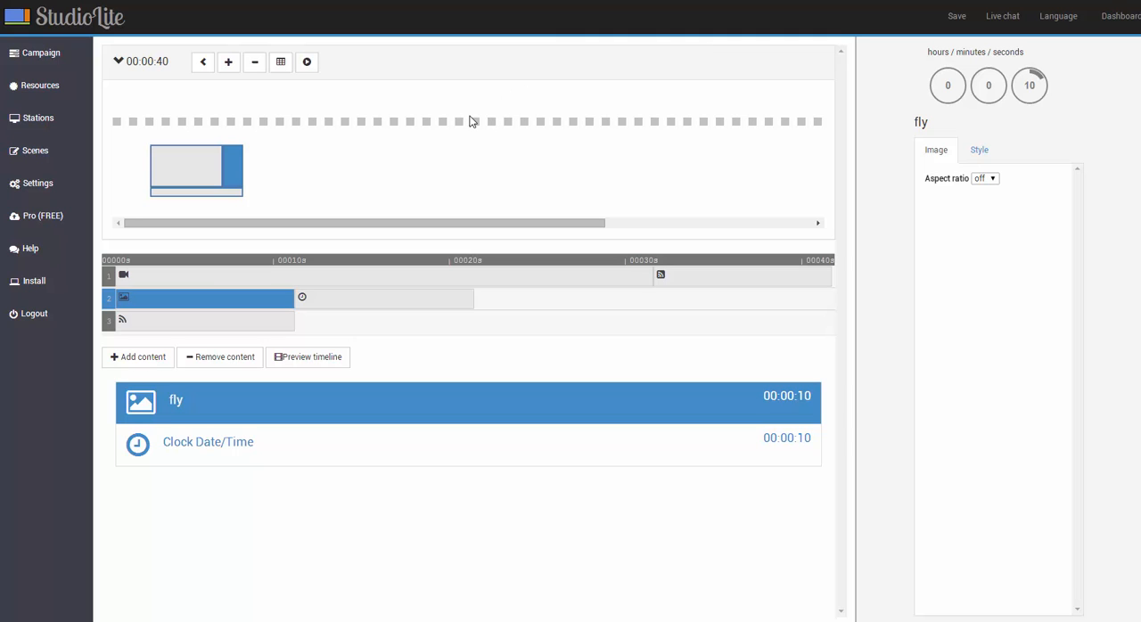
mouse_move(346, 186)
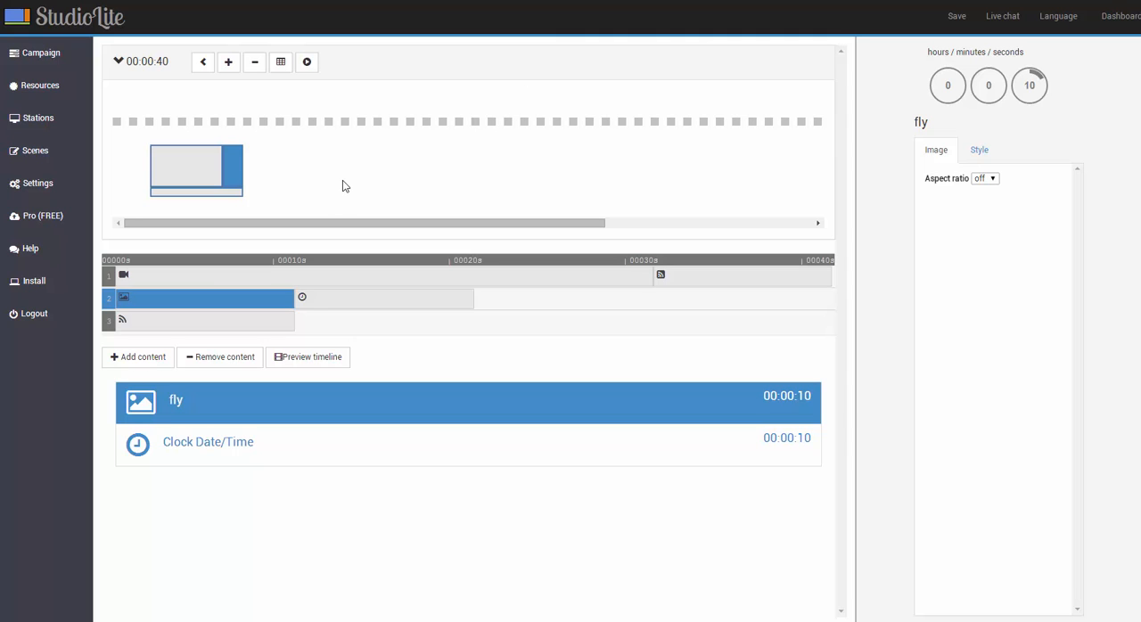
mouse_move(40, 223)
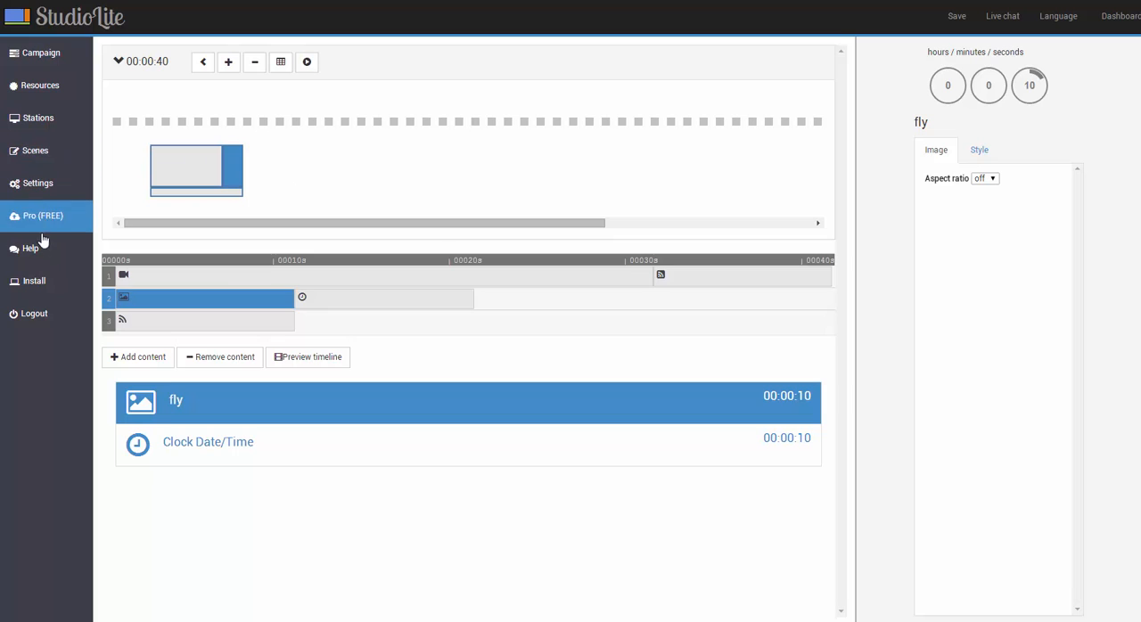
- Open the Install the Signage Player page from the Pro (FREE)/Install sidebar entry
left_click(33, 281)
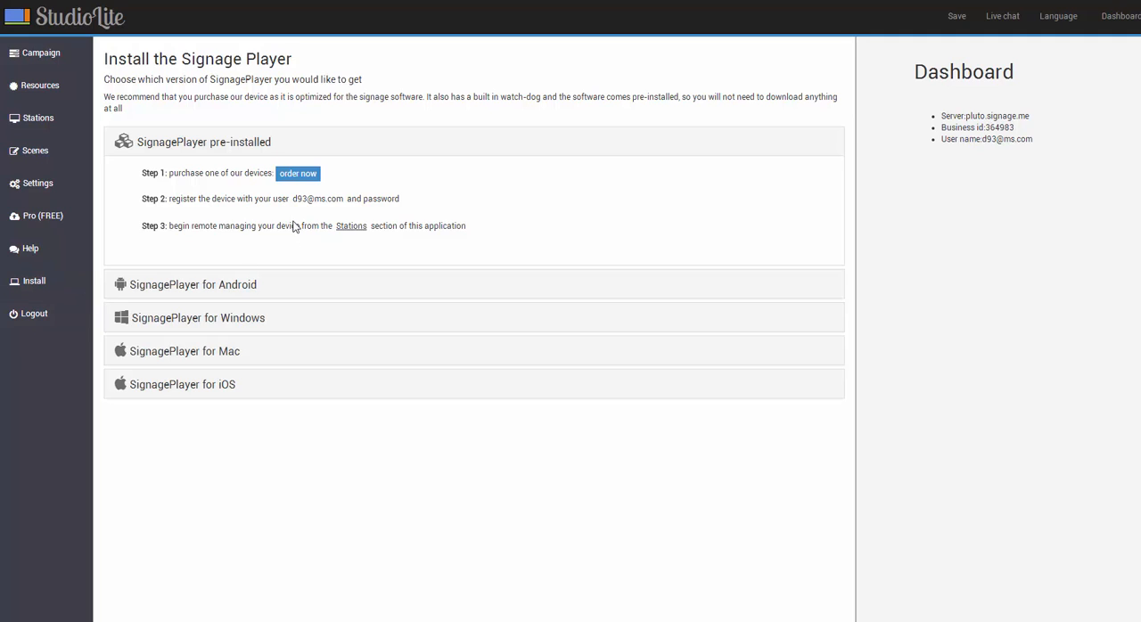
double_click(318, 198)
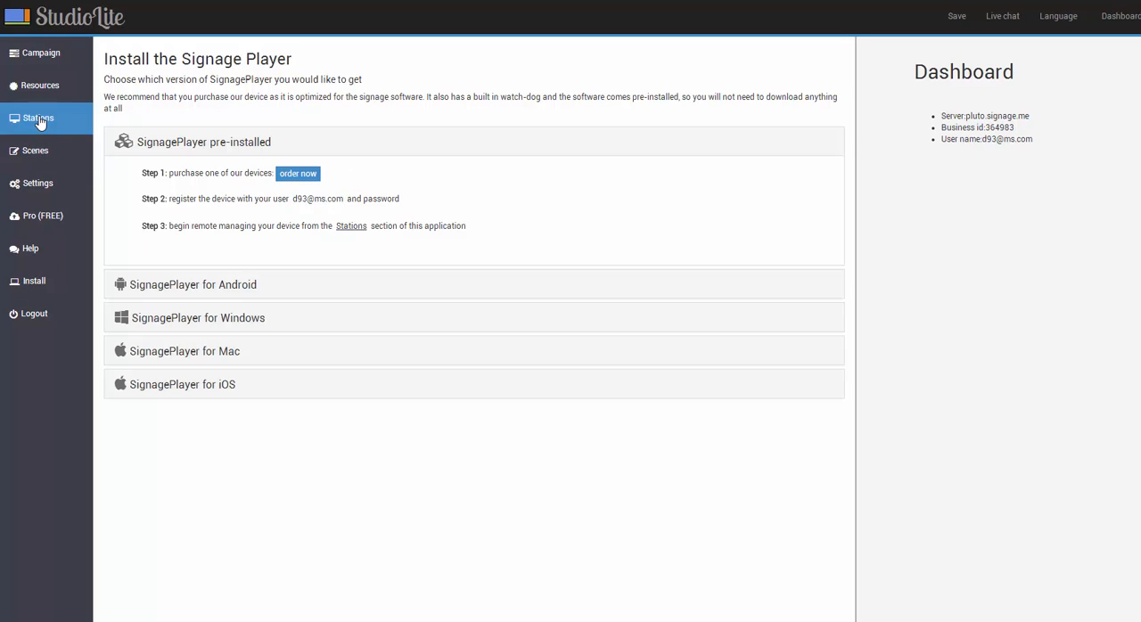
- View MyStation's details in the stations list, then show the Mac player install steps
left_click(38, 117)
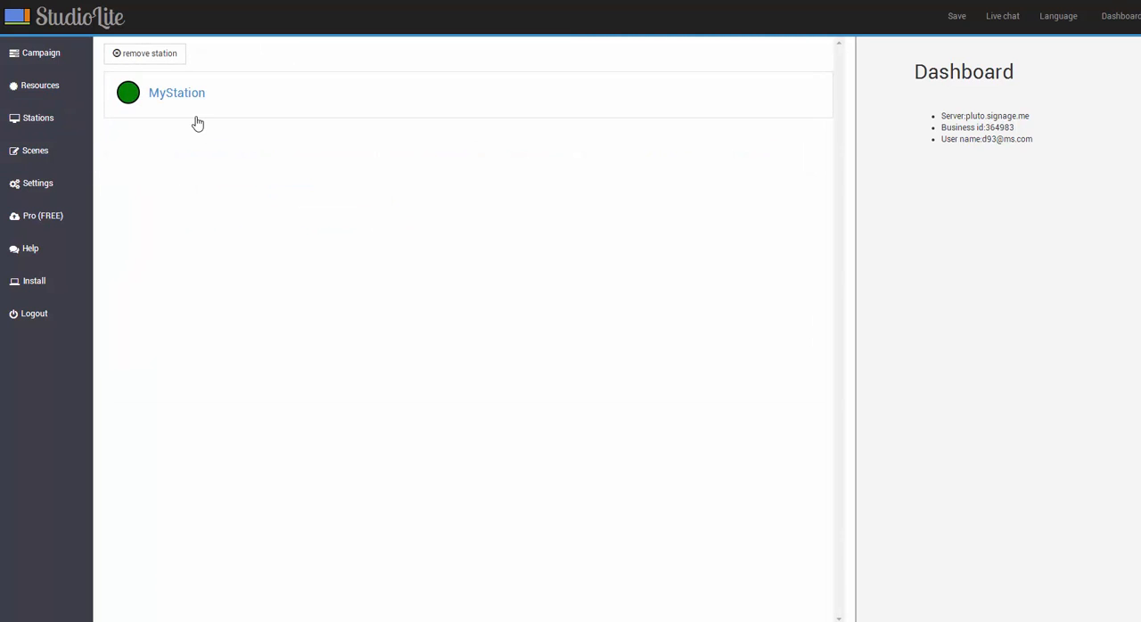
left_click(177, 93)
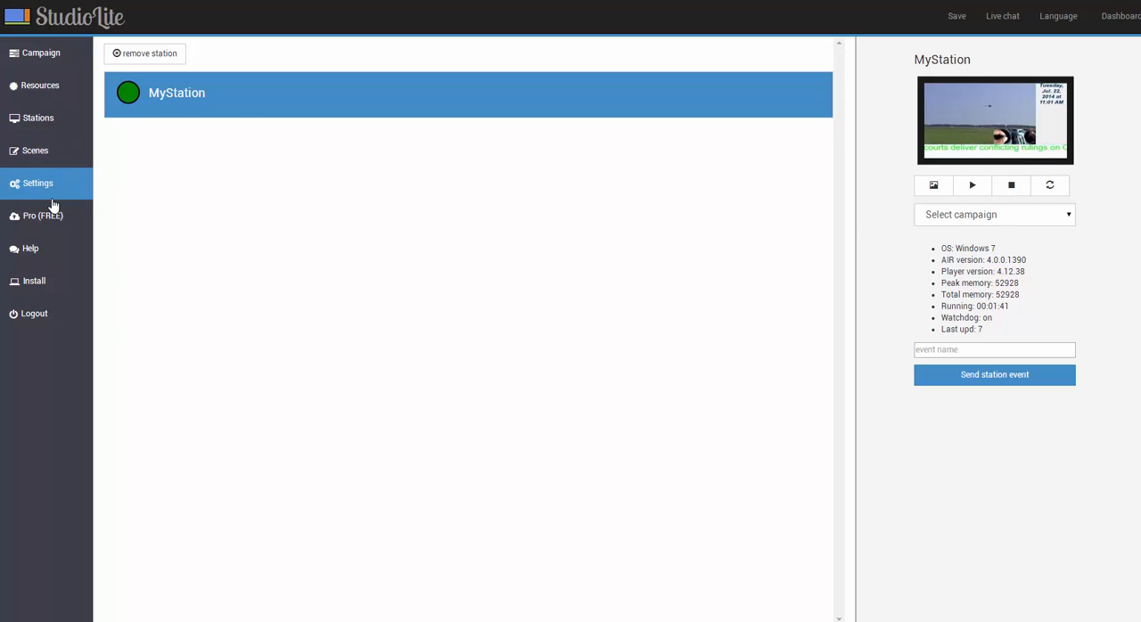
left_click(33, 281)
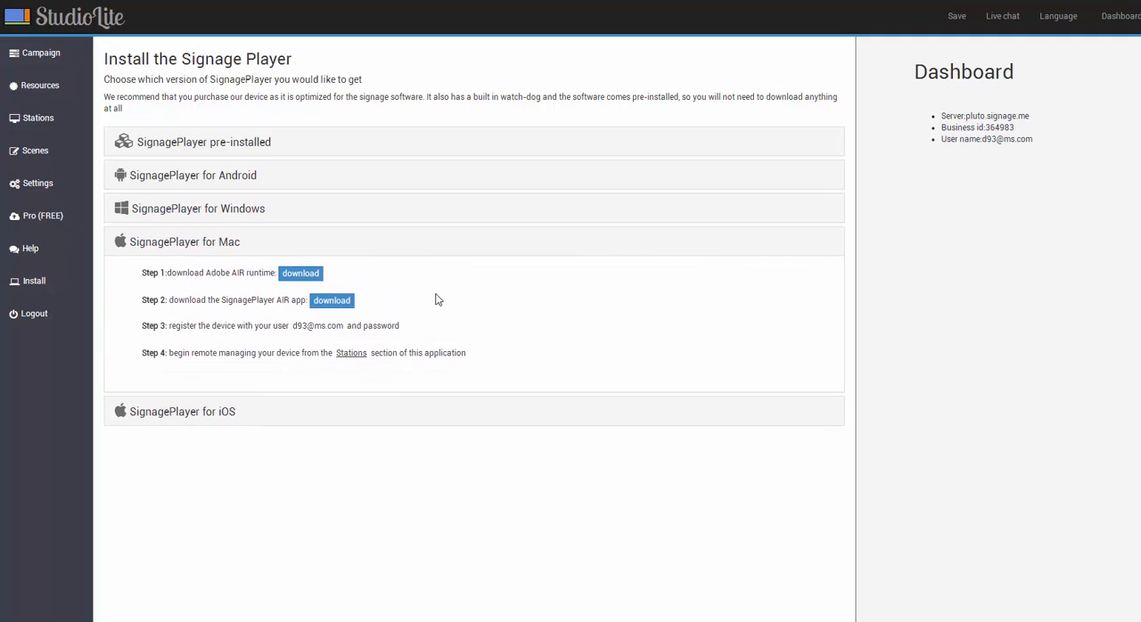
mouse_move(31, 248)
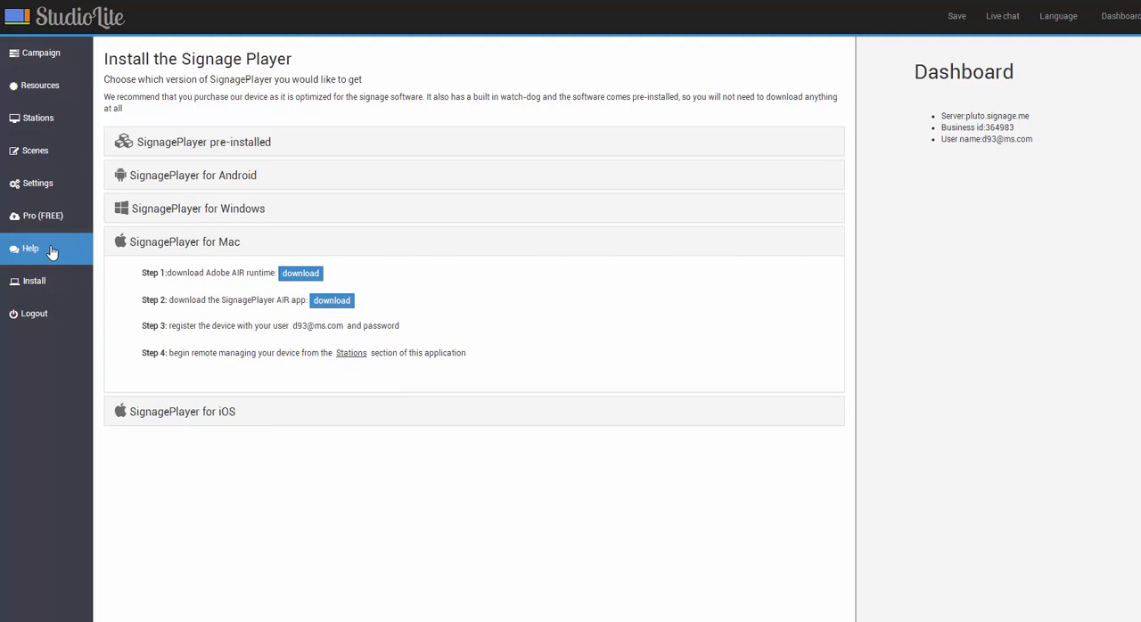
- Open the Help page with its video tutorial, forum, webinar, FAQ and knowledge base links
left_click(31, 248)
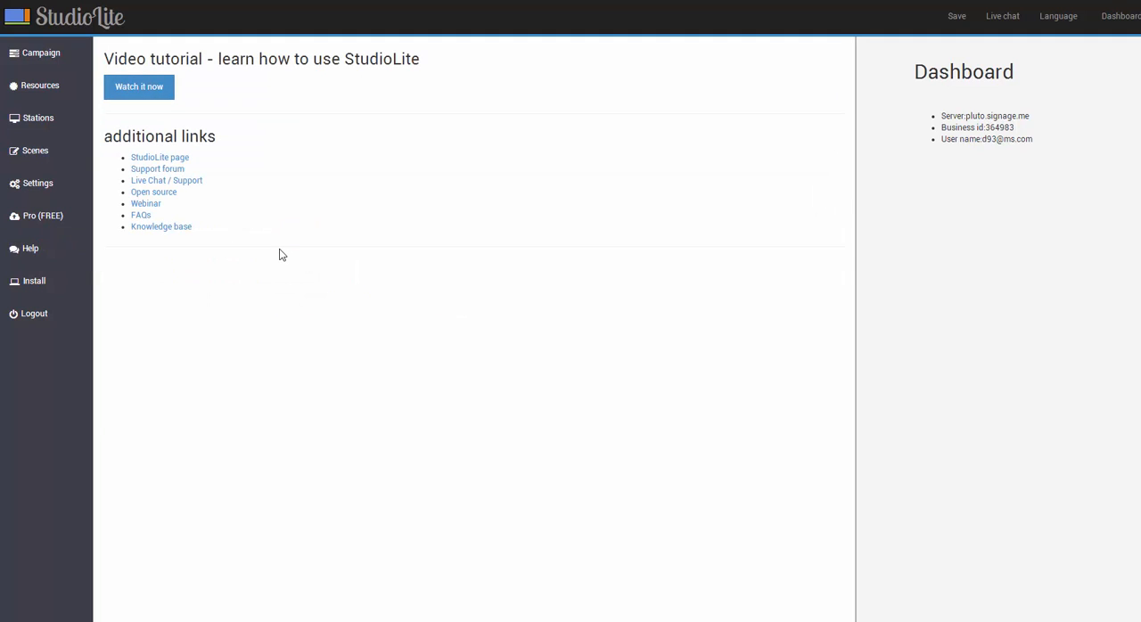